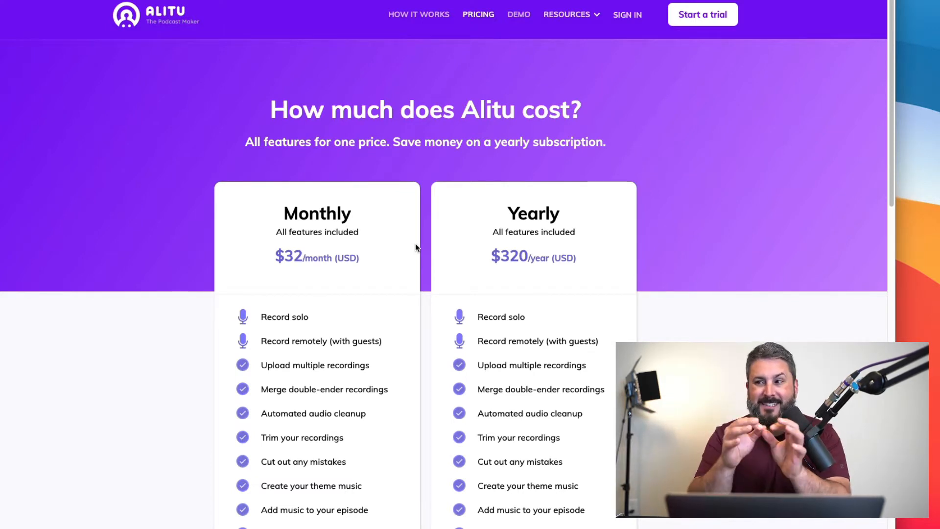
Step: Review the Alitu pricing plans, then return to the Episodes dashboard
{"action": "scroll", "scroll_direction": "down", "scroll_amount": 3}
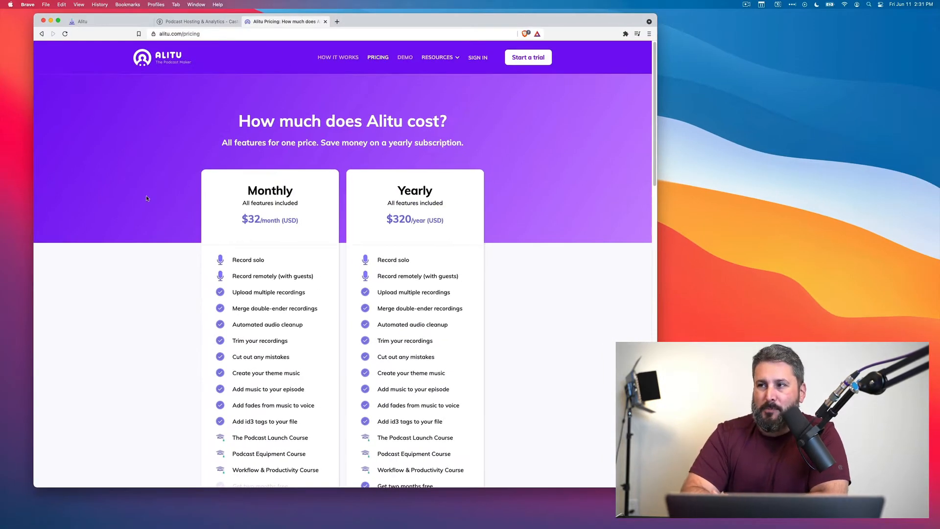
{"action": "left_click", "coordinate": [82, 21]}
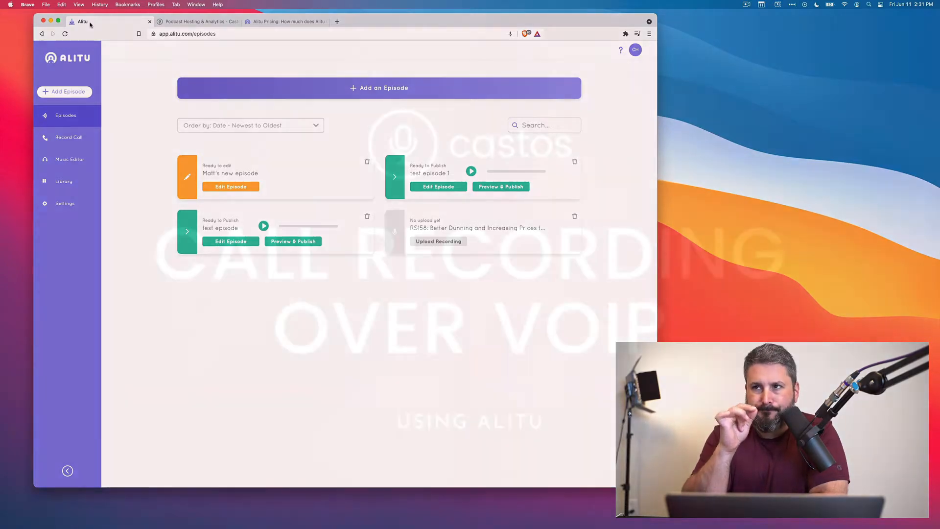
Step: Look over the episode list, then go to the Music Editor's Music Clip Maker
{"action": "left_click", "coordinate": [69, 137]}
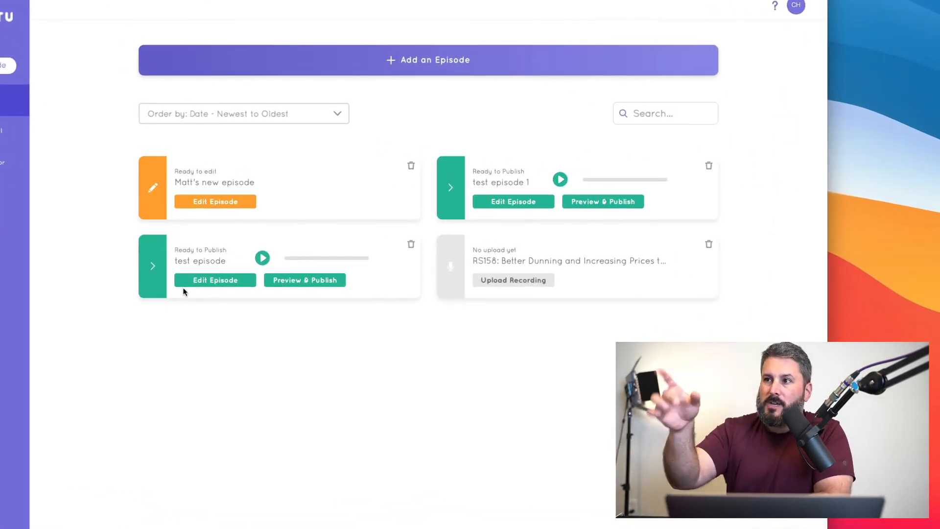
{"action": "mouse_move", "coordinate": [333, 394]}
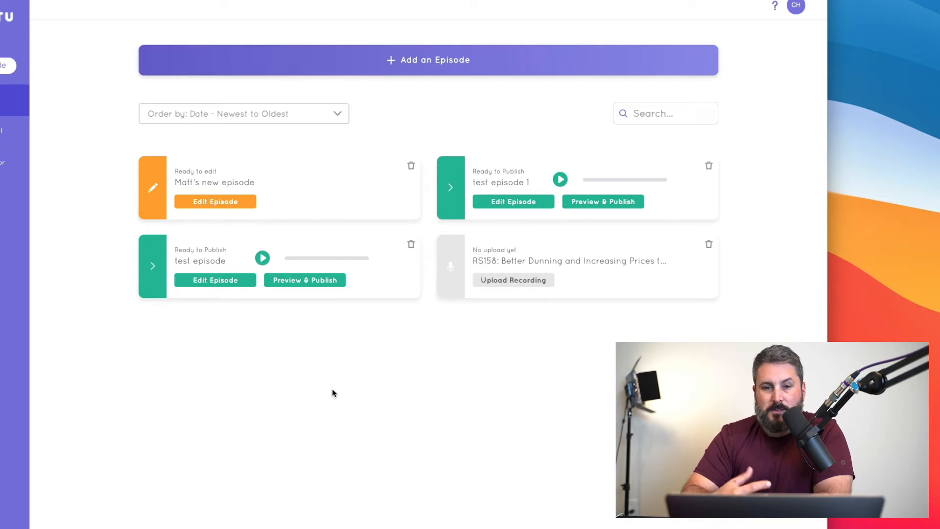
{"action": "mouse_move", "coordinate": [237, 231]}
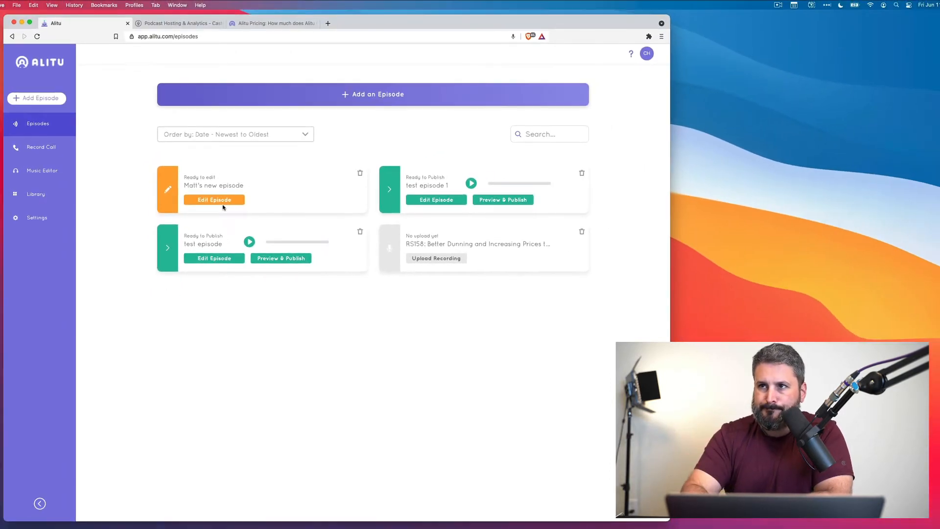
{"action": "left_click", "coordinate": [41, 171]}
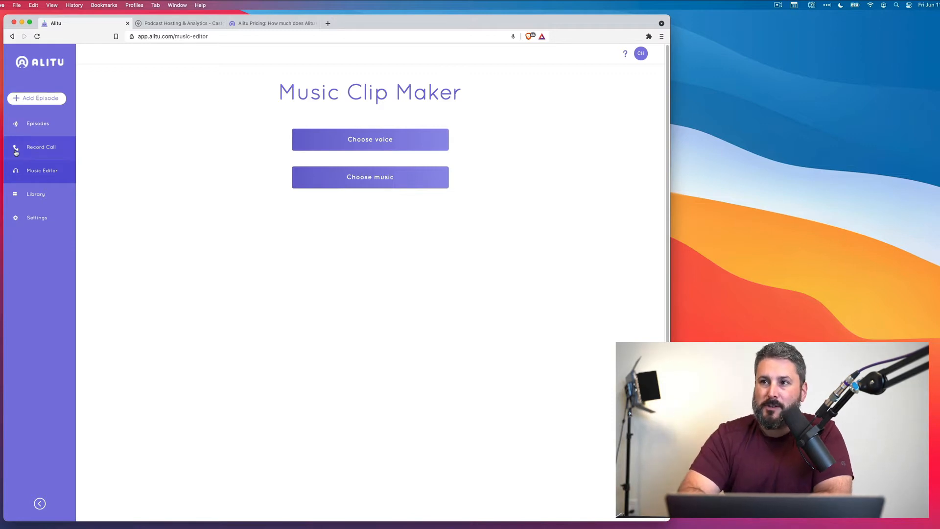
Step: Visit the audio Library and My settings pages, then come back to the Music Clip Maker
{"action": "left_click", "coordinate": [35, 193]}
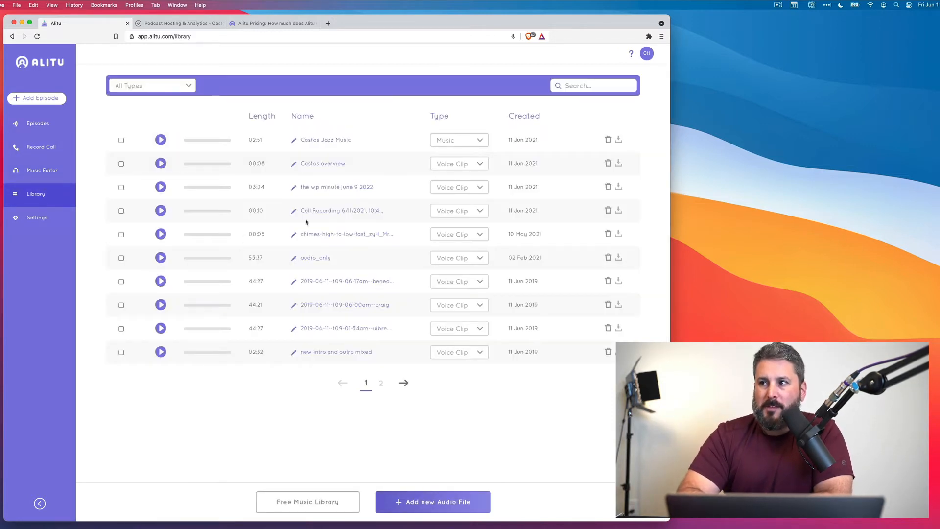
{"action": "mouse_move", "coordinate": [301, 381]}
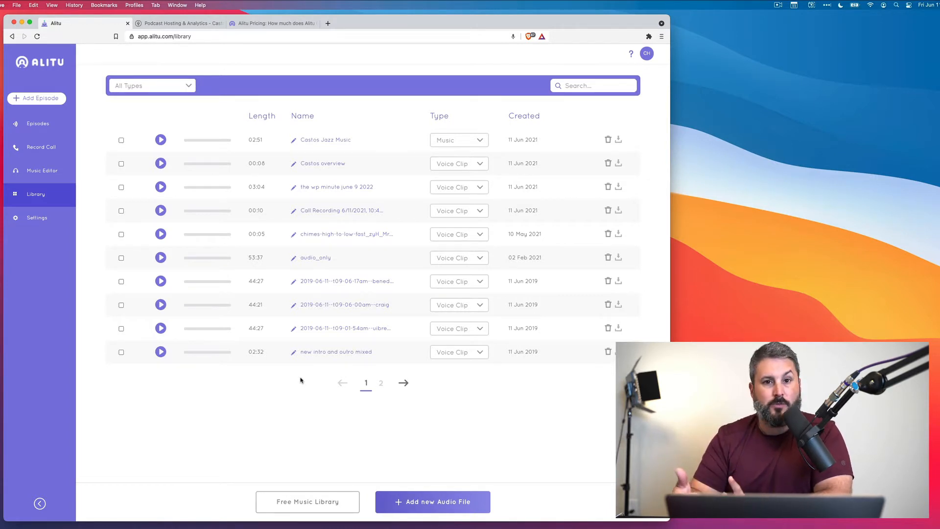
{"action": "left_click", "coordinate": [36, 217]}
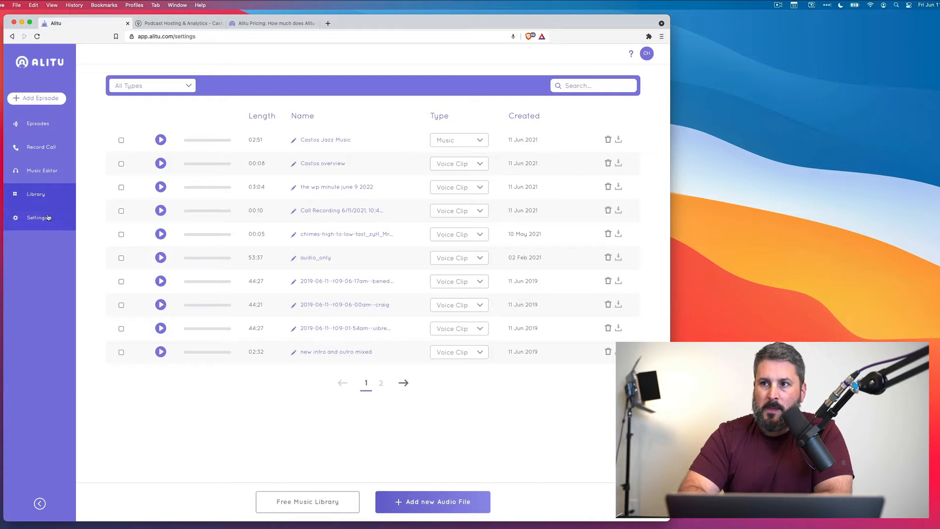
{"action": "left_click", "coordinate": [37, 217]}
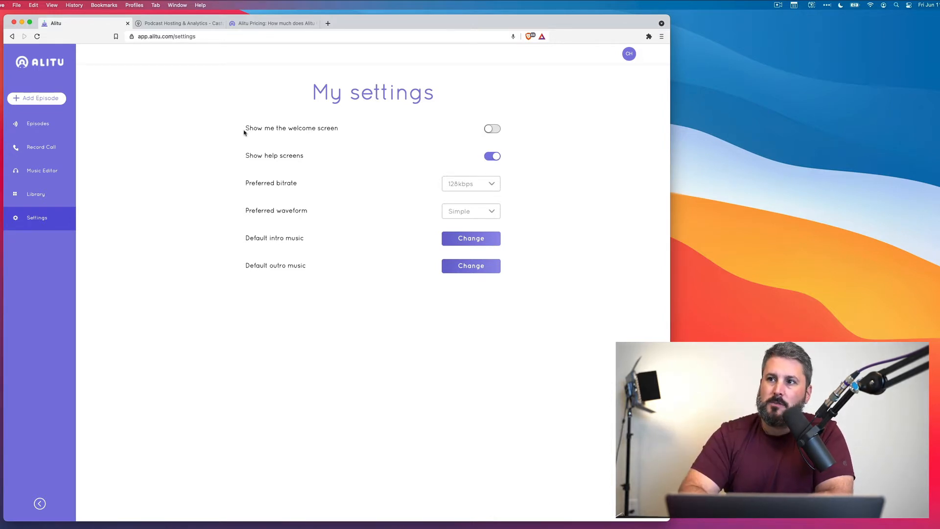
{"action": "left_click", "coordinate": [42, 171]}
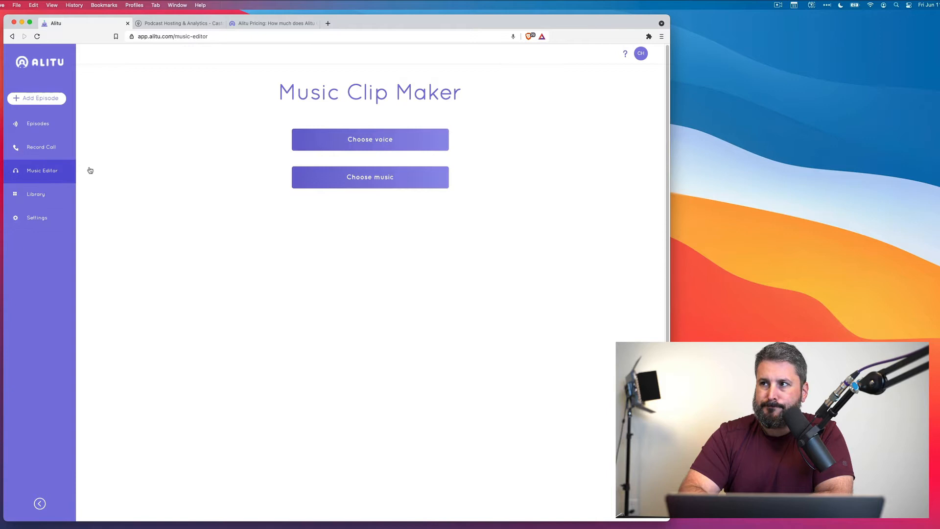
{"action": "mouse_move", "coordinate": [370, 137]}
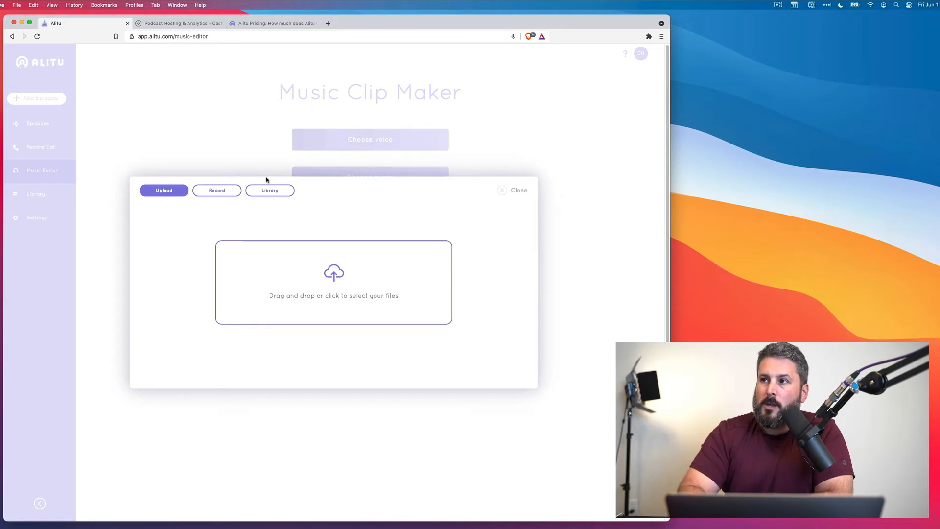
Step: Browse the library clips, then set up a new solo voice recording named "Matt's Intro"
{"action": "left_click", "coordinate": [269, 190]}
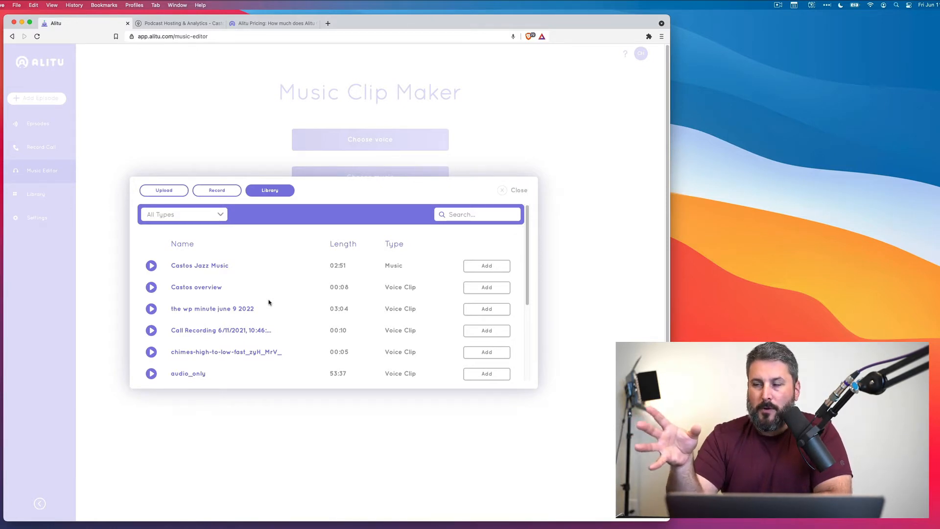
{"action": "left_click", "coordinate": [216, 190]}
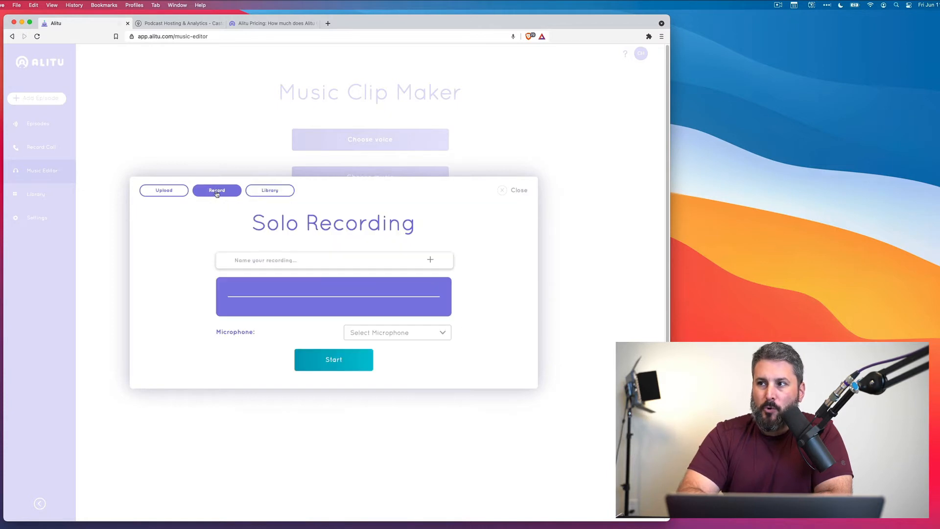
{"action": "left_click", "coordinate": [396, 332]}
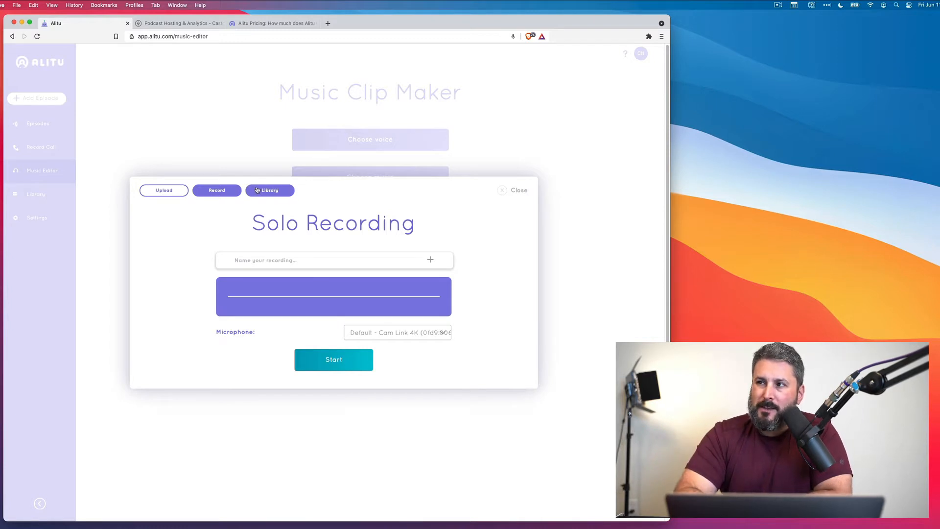
{"action": "left_click", "coordinate": [269, 190]}
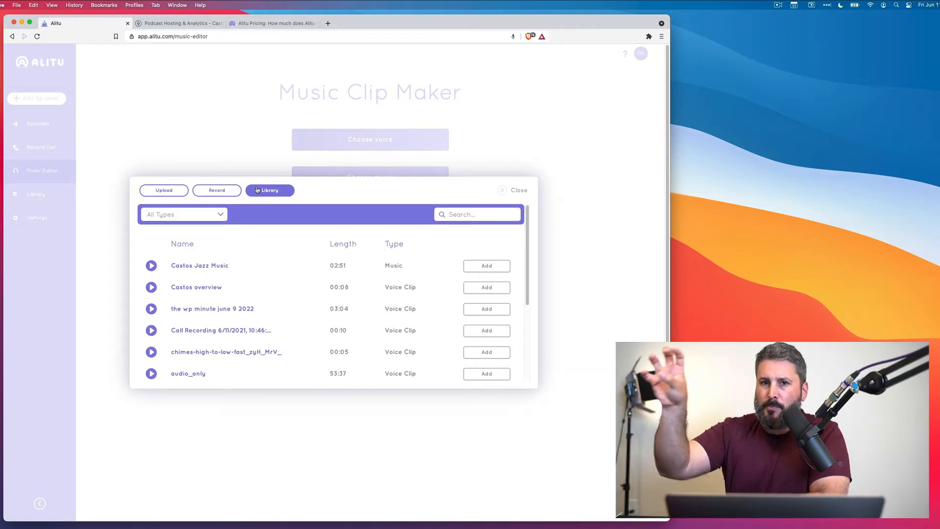
{"action": "left_click", "coordinate": [216, 190]}
{"action": "type", "text": "Matt's Intro"}
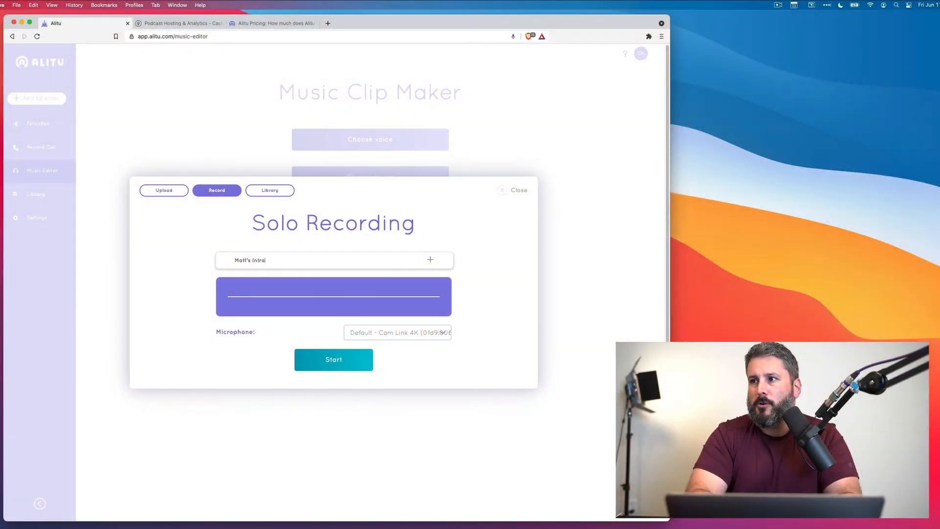
Step: Choose the Scarlett 2i2 USB microphone and start recording the intro
{"action": "left_click", "coordinate": [397, 332]}
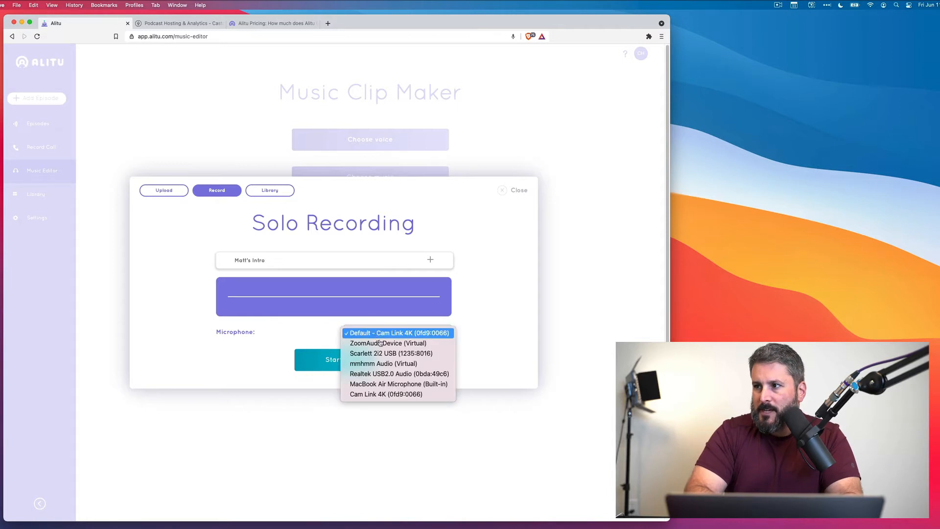
{"action": "left_click", "coordinate": [386, 354]}
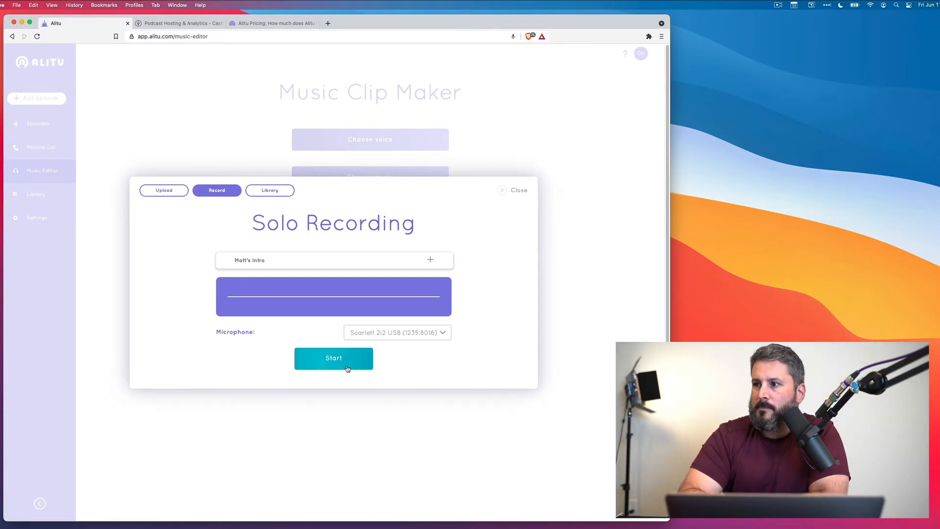
{"action": "left_click", "coordinate": [333, 358]}
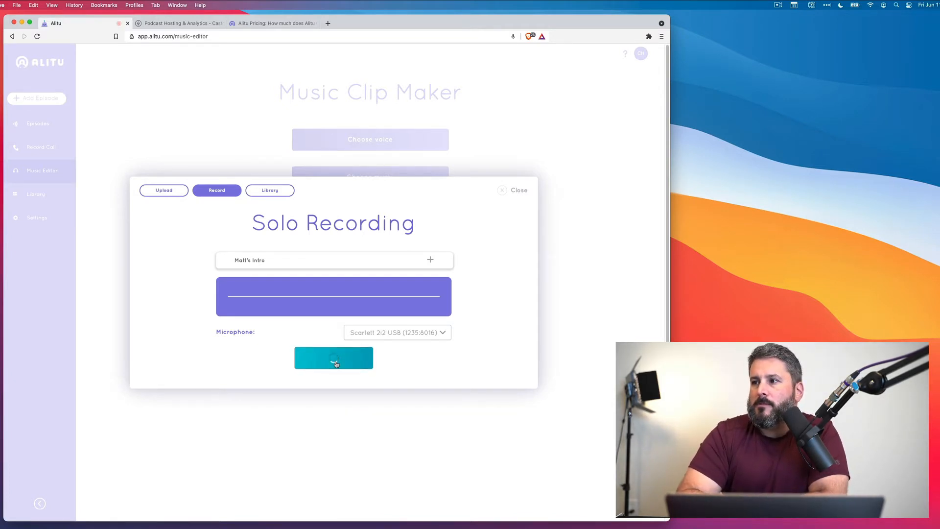
{"action": "left_click", "coordinate": [333, 358]}
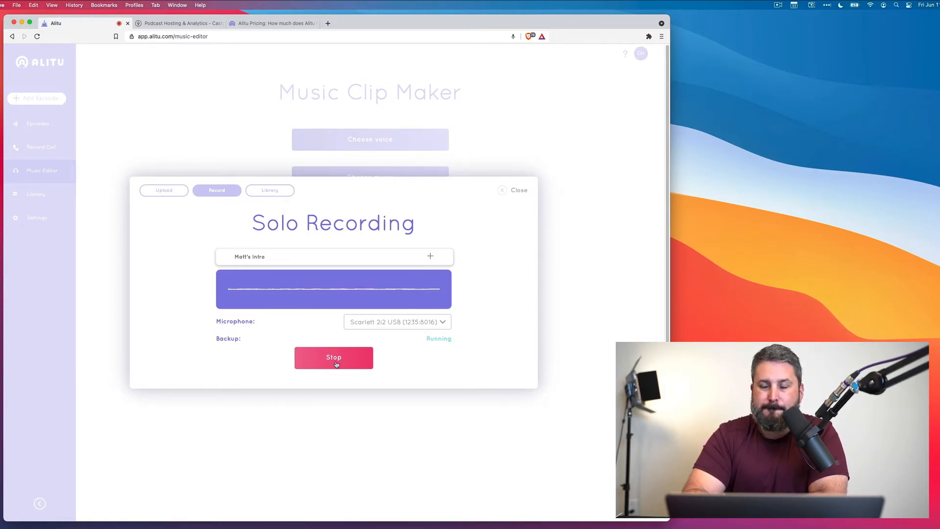
Step: Stop the 16-second intro recording and play its unprocessed preview in full
{"action": "left_click", "coordinate": [333, 358]}
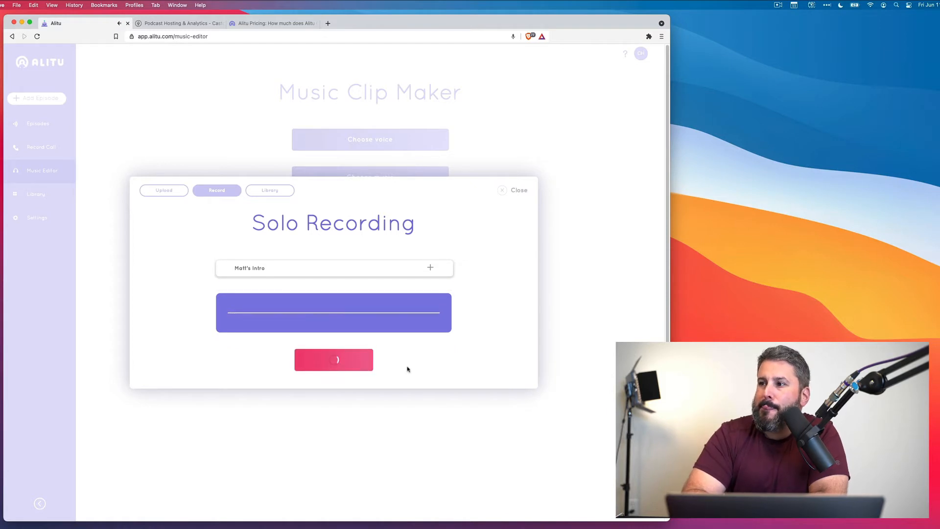
{"action": "left_click", "coordinate": [333, 360]}
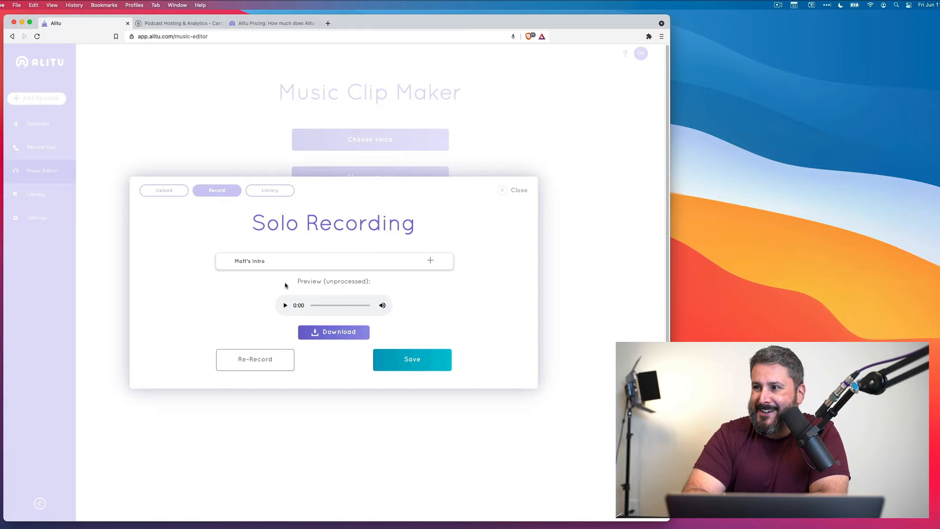
{"action": "mouse_move", "coordinate": [281, 286]}
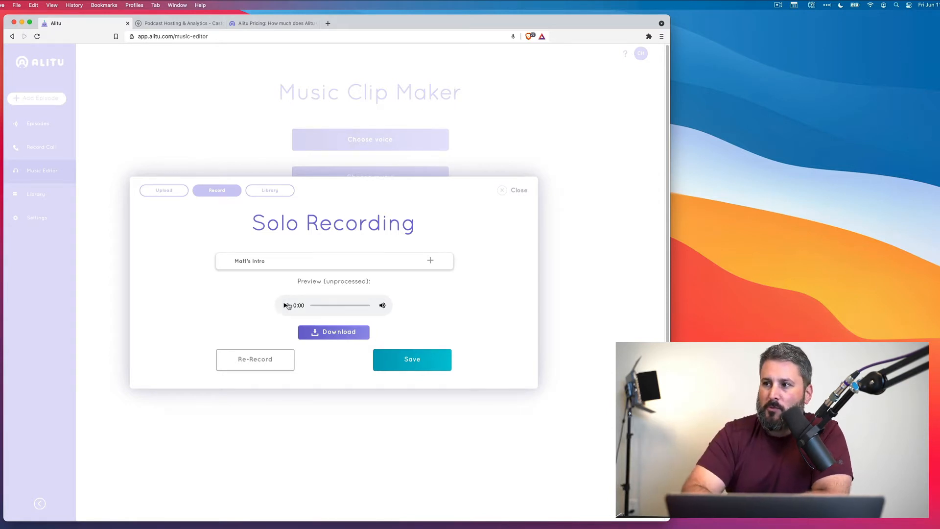
{"action": "left_click", "coordinate": [285, 305]}
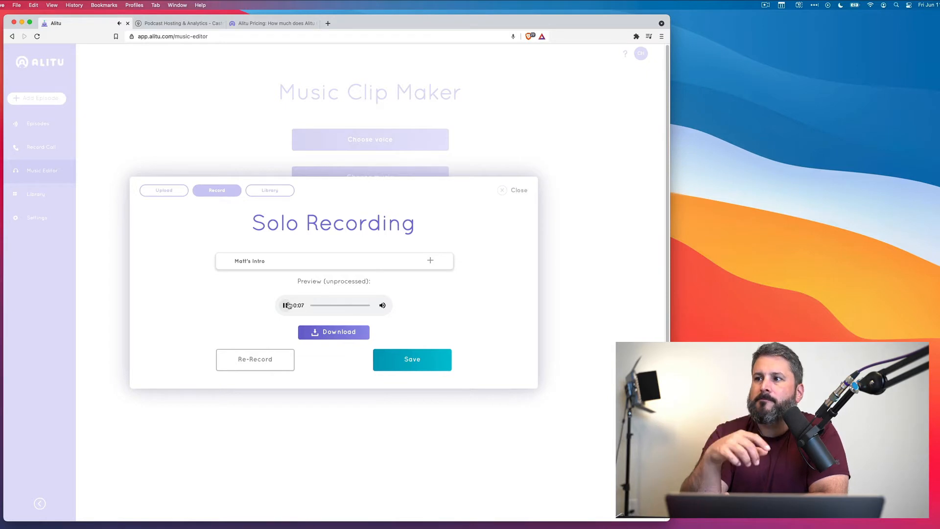
{"action": "left_click", "coordinate": [285, 305]}
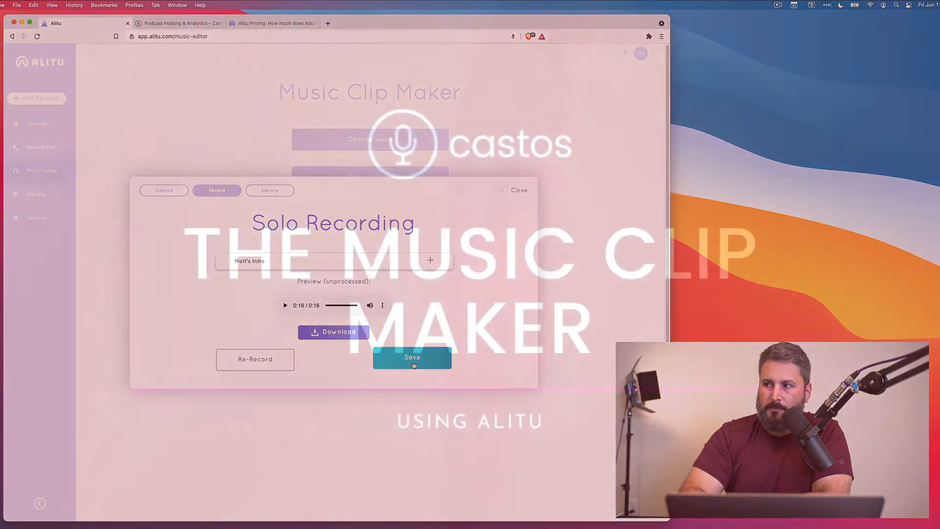
Step: Save Matt's Intro as the voice clip and bring up its waveform editor for trimming
{"action": "left_click", "coordinate": [412, 357]}
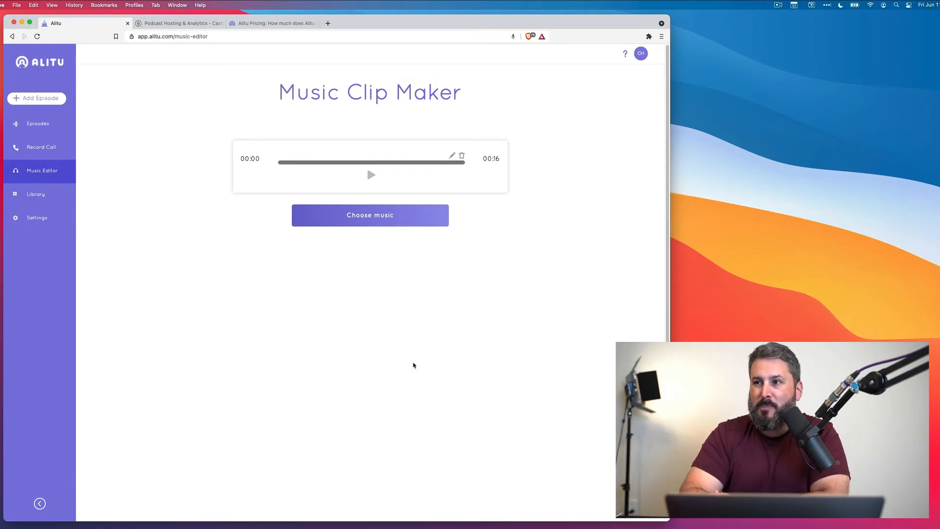
{"action": "mouse_move", "coordinate": [322, 266]}
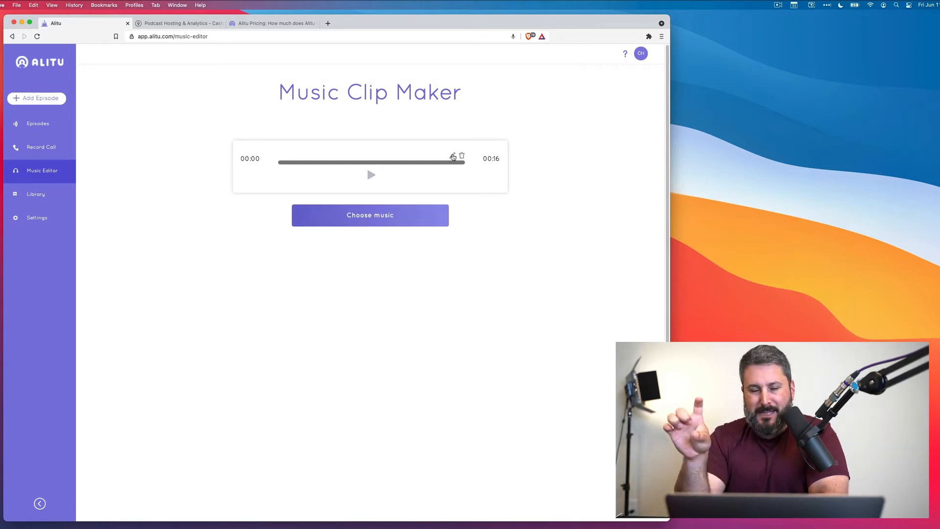
{"action": "left_click", "coordinate": [370, 214]}
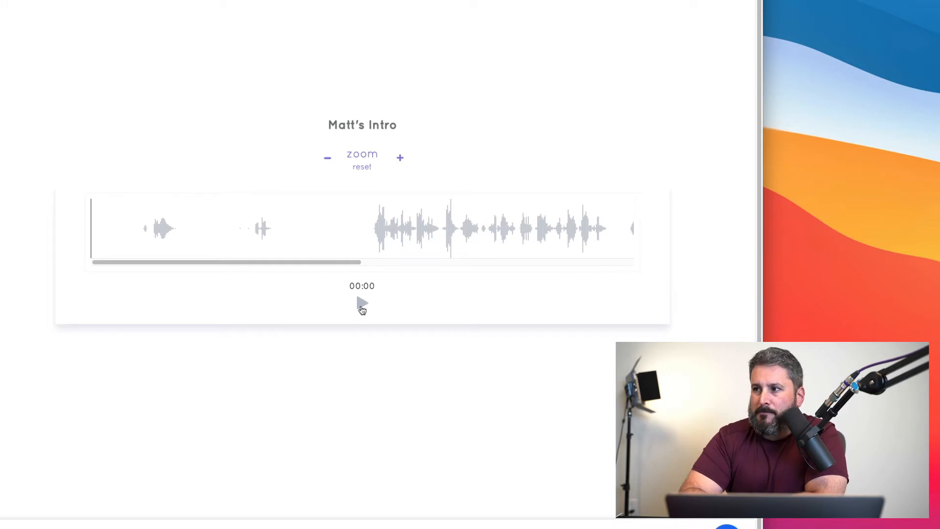
Step: Play part of the intro, then mark the quiet opening section as a cut region
{"action": "left_click", "coordinate": [361, 303]}
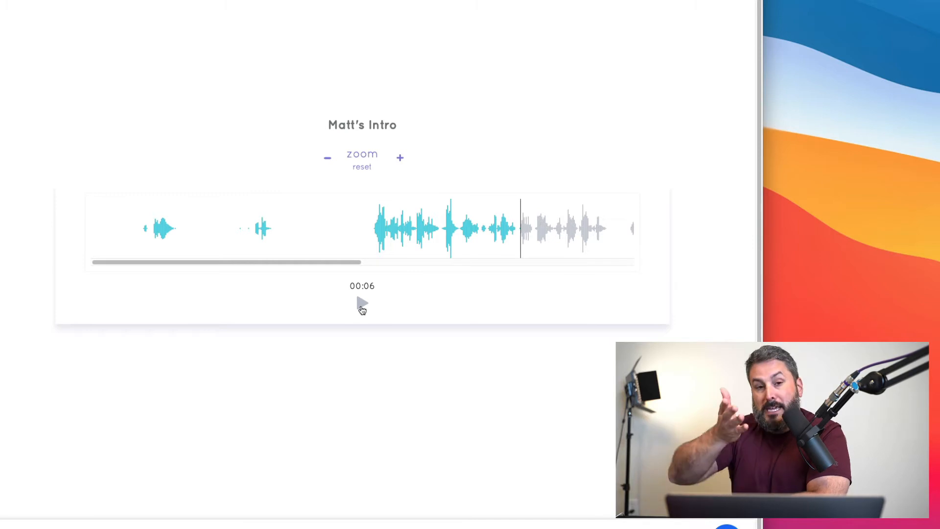
{"action": "left_click", "coordinate": [363, 304]}
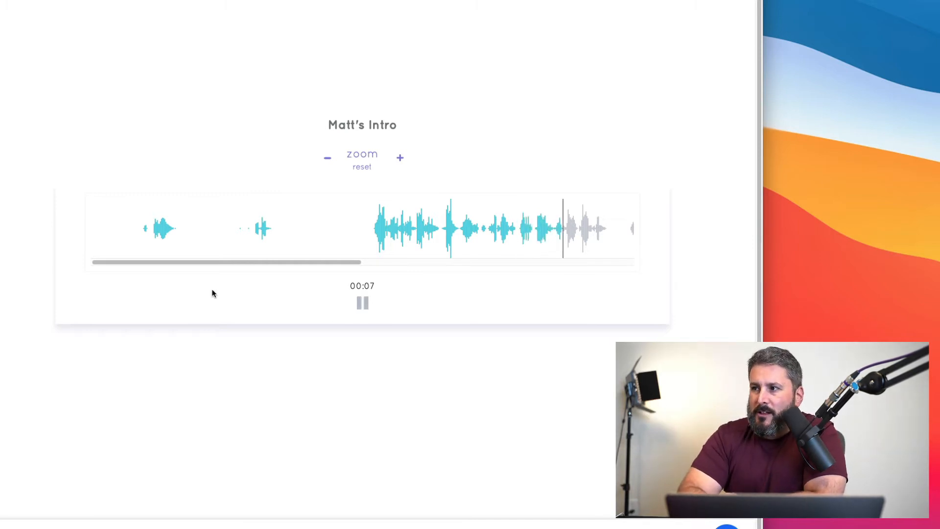
{"action": "left_click", "coordinate": [362, 302]}
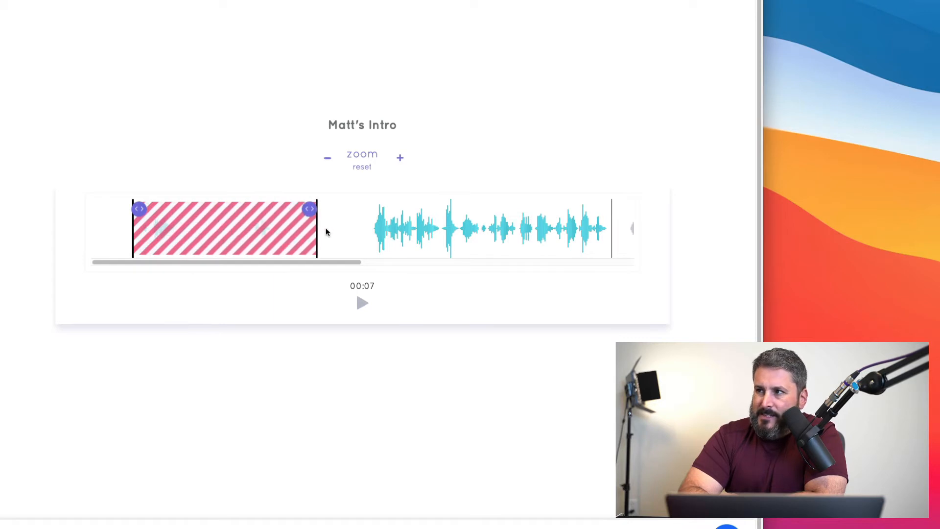
Step: Extend the cut region to the clip start and add a second cut region at the end
{"action": "left_click_drag", "start_coordinate": [311, 207], "coordinate": [364, 208]}
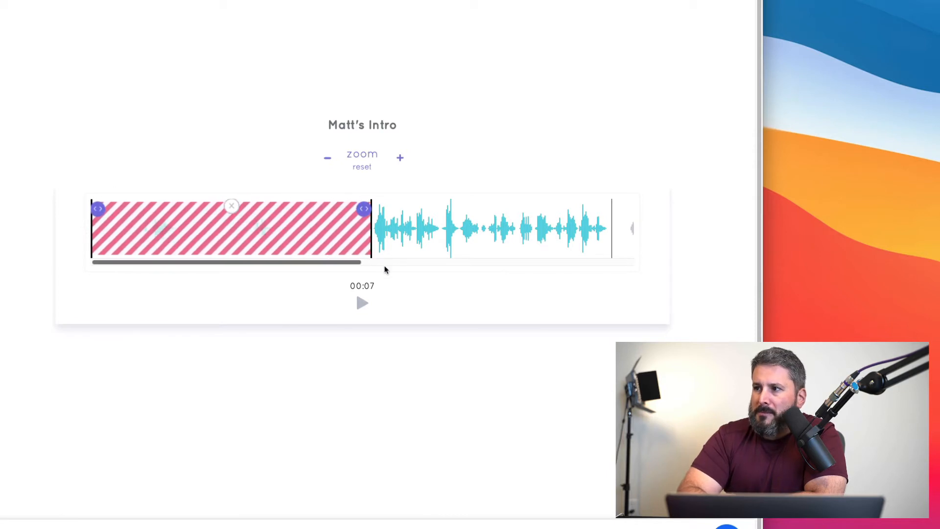
{"action": "left_click", "coordinate": [328, 158]}
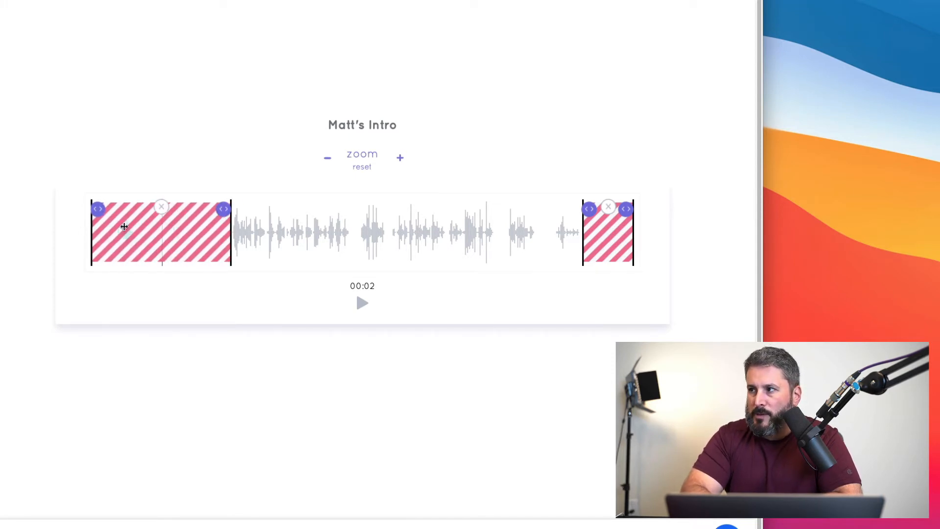
{"action": "mouse_move", "coordinate": [554, 310]}
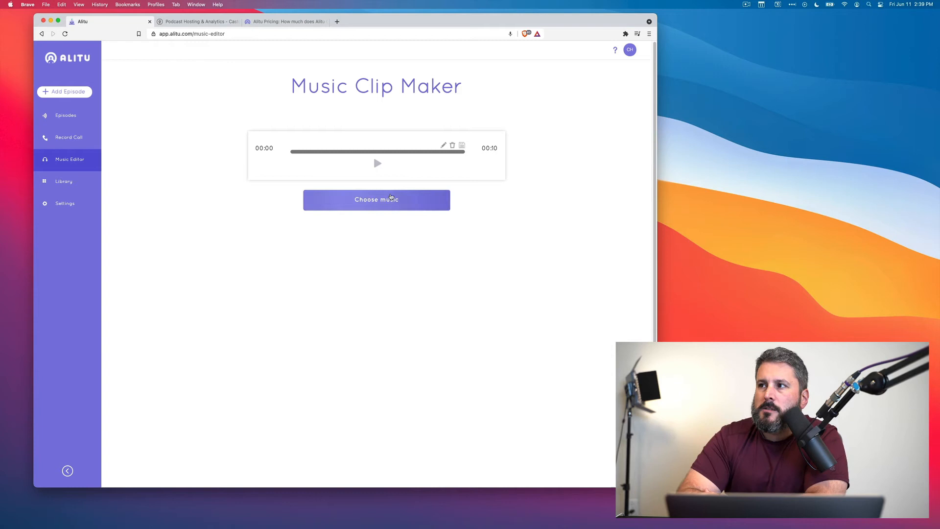
Step: Save the trimmed clip, now 10 seconds long, back into the Music Clip Maker
{"action": "left_click", "coordinate": [377, 164]}
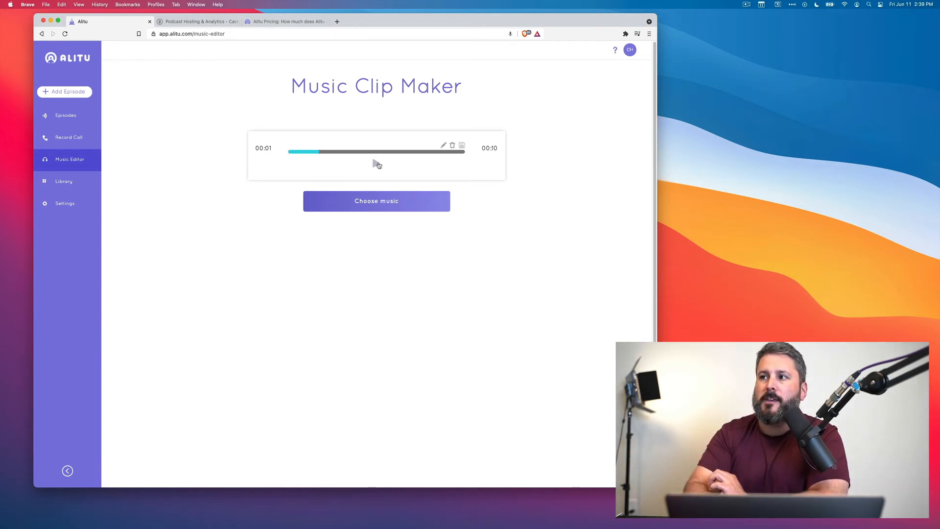
Step: Bring up the music picker and switch it to the saved-audio library listing Castos Jazz Music
{"action": "left_click", "coordinate": [376, 201]}
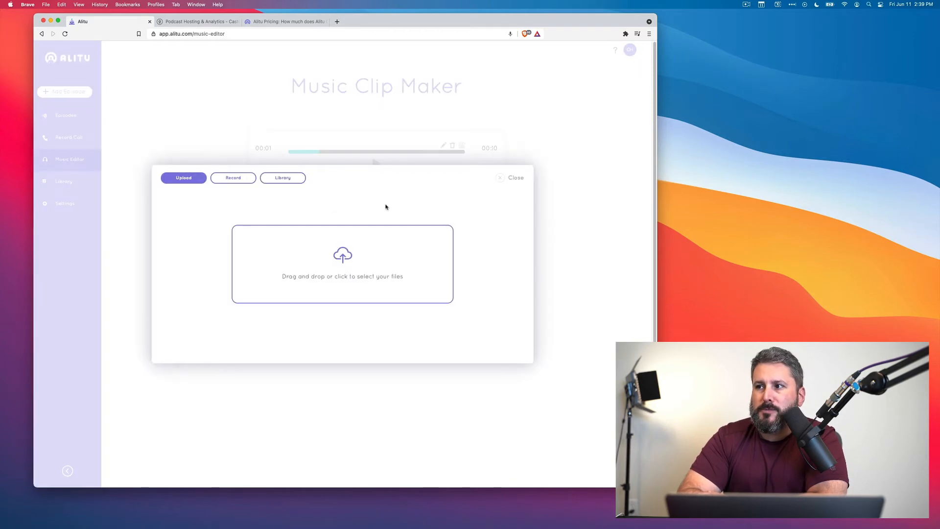
{"action": "left_click", "coordinate": [233, 177]}
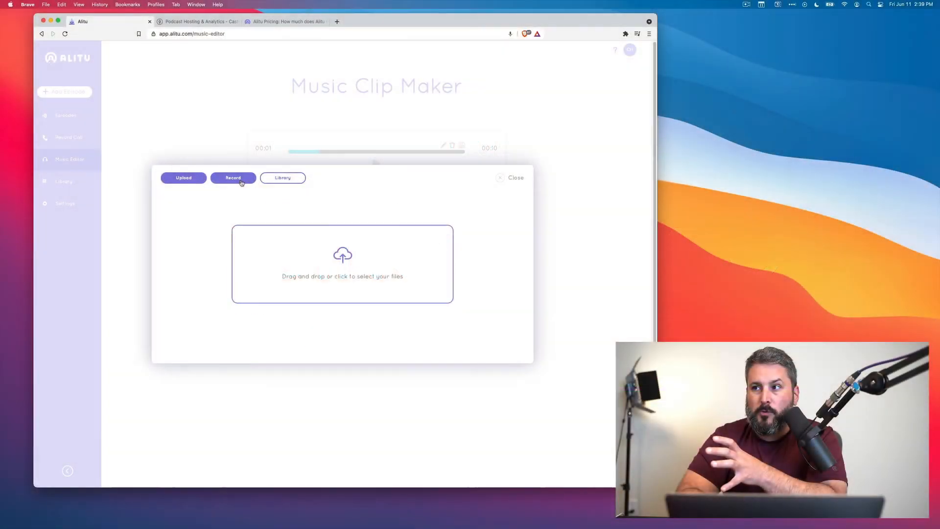
{"action": "left_click", "coordinate": [282, 177]}
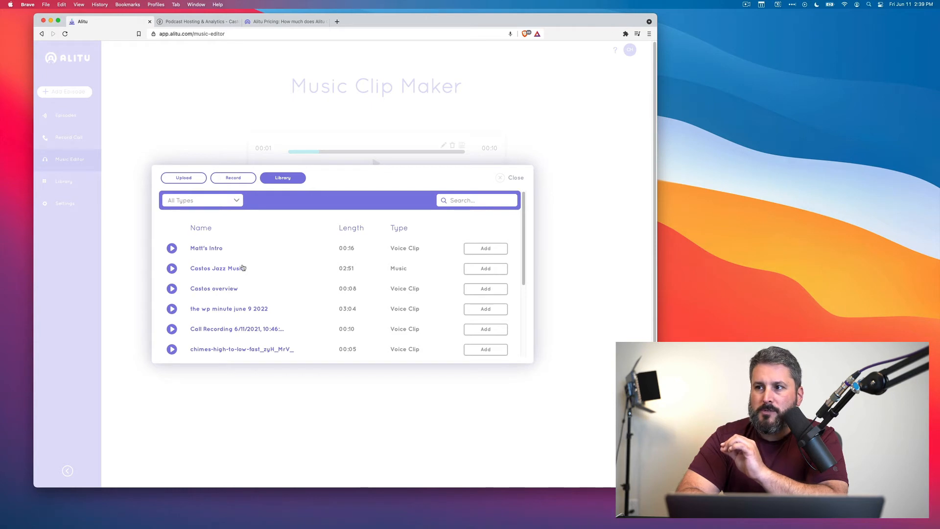
{"action": "mouse_move", "coordinate": [429, 305]}
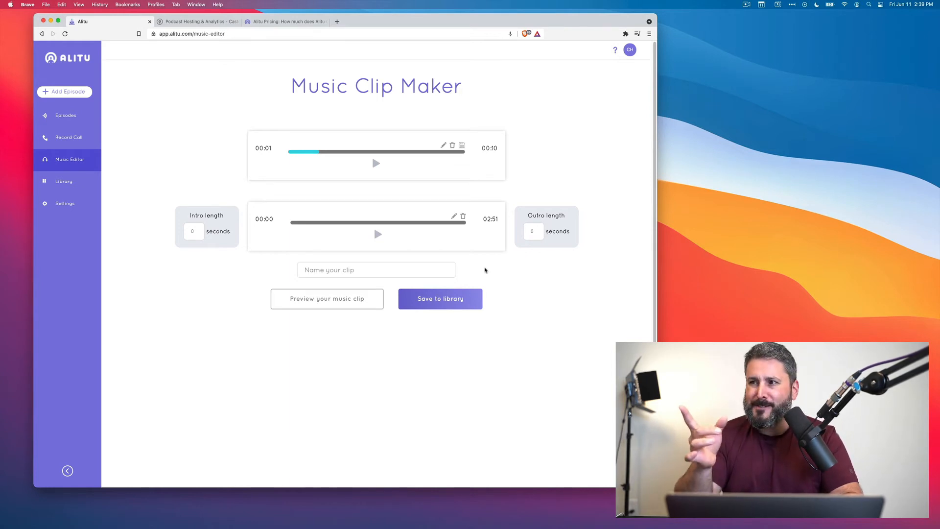
{"action": "mouse_move", "coordinate": [364, 237]}
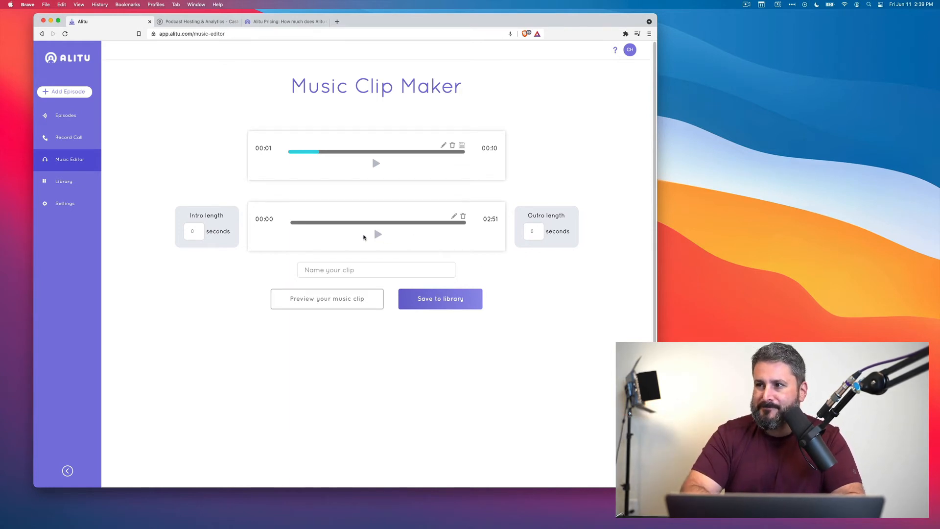
Step: Name the clip 'Matts Greatest Intro' and preview the voice over the music, then stop playback
{"action": "left_click", "coordinate": [193, 231]}
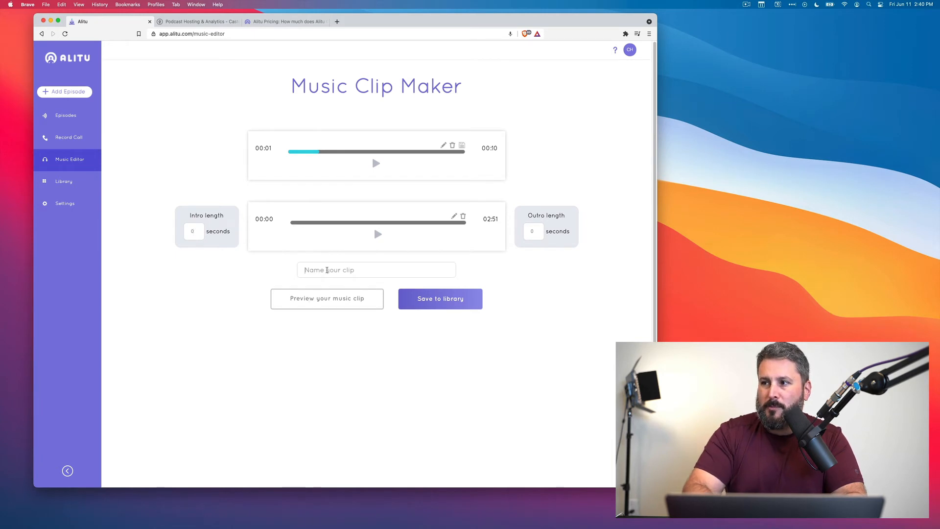
{"action": "type", "text": "Matts Greatest"}
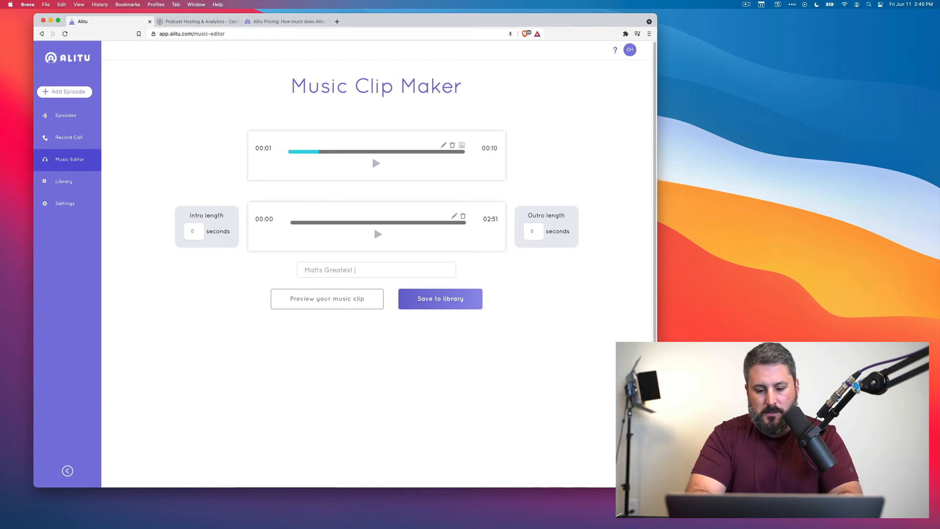
{"action": "type", "text": "Intro"}
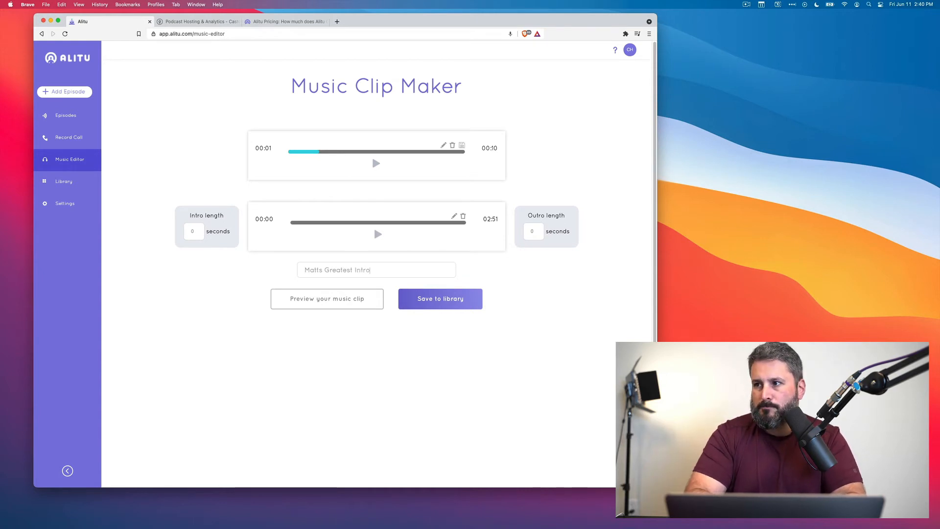
{"action": "mouse_move", "coordinate": [311, 306]}
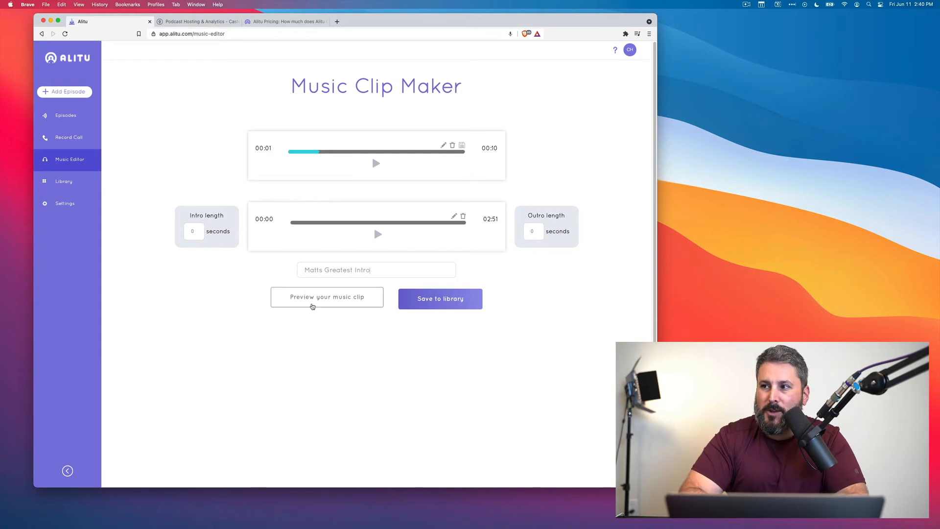
{"action": "left_click", "coordinate": [327, 297]}
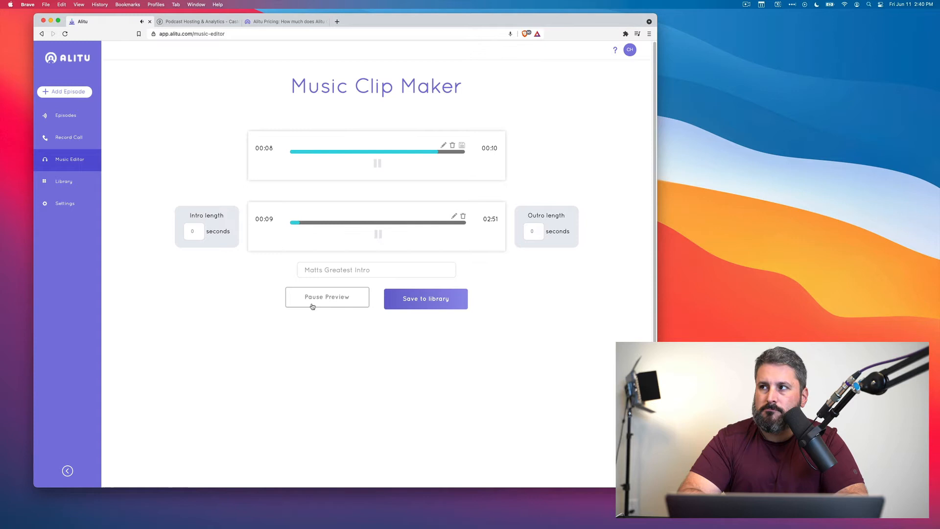
{"action": "left_click", "coordinate": [327, 295]}
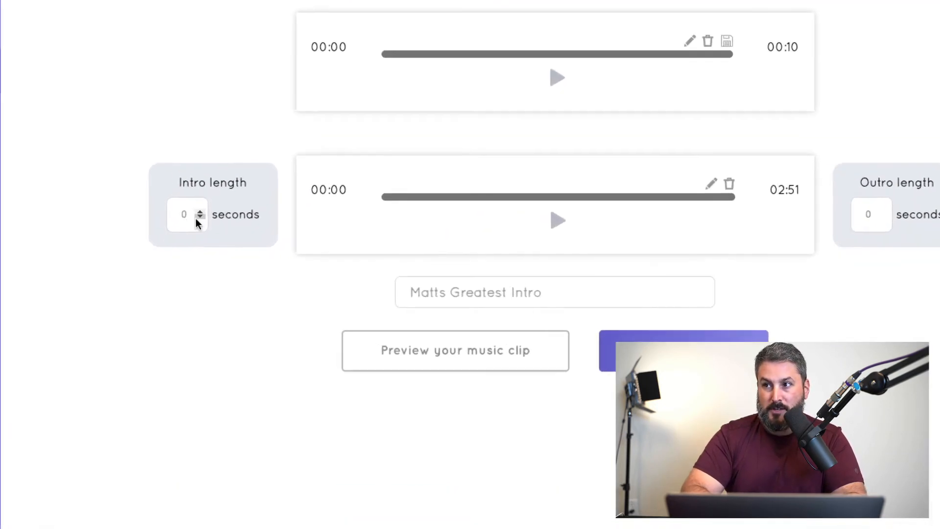
Step: Set the music clip's intro length to 4 seconds and outro length to 8 seconds
{"action": "left_click", "coordinate": [199, 210]}
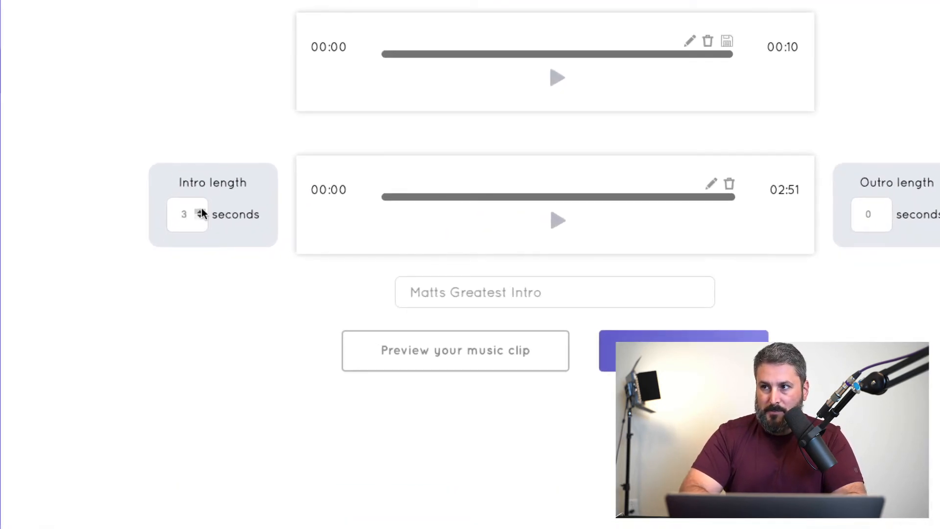
{"action": "left_click", "coordinate": [200, 210]}
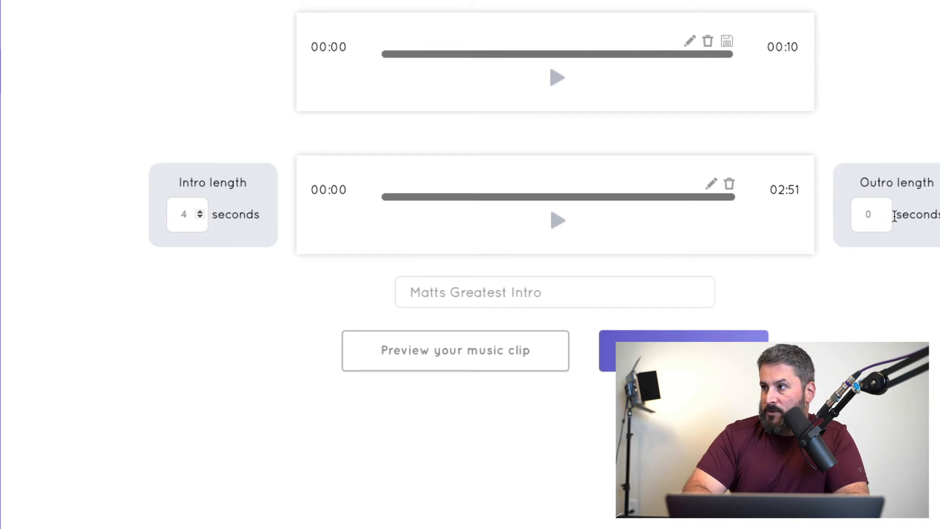
{"action": "left_click", "coordinate": [885, 211]}
{"action": "type", "text": "8"}
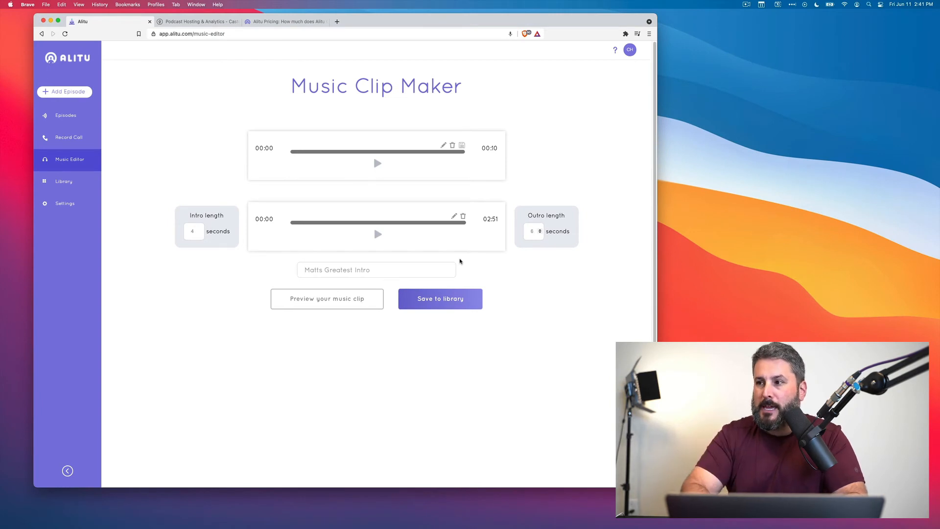
{"action": "left_click", "coordinate": [327, 298]}
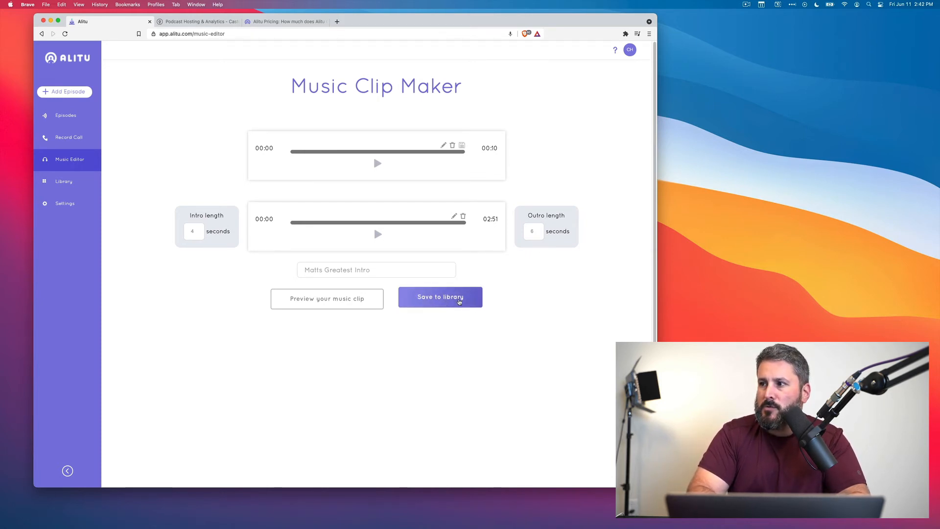
Step: Save Matts Greatest Intro to the library and dismiss the clip-created confirmation
{"action": "left_click", "coordinate": [440, 297]}
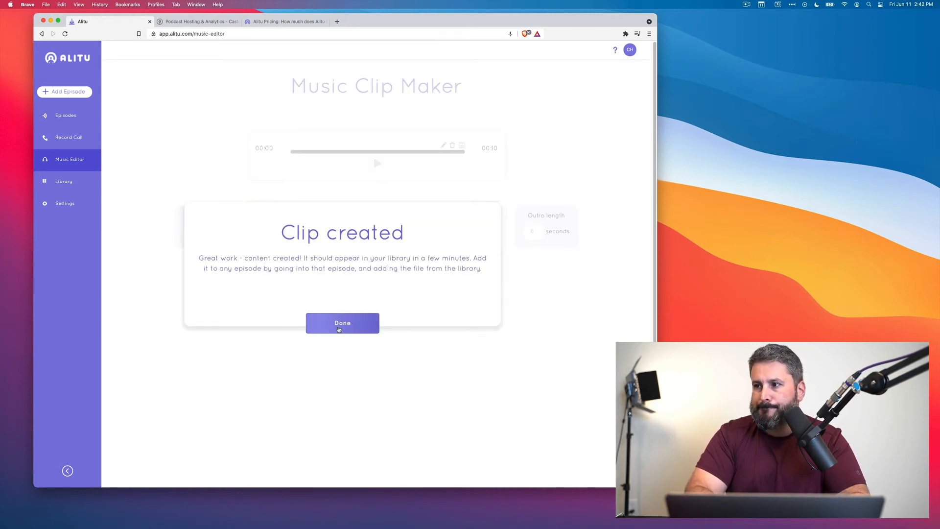
{"action": "left_click", "coordinate": [342, 322]}
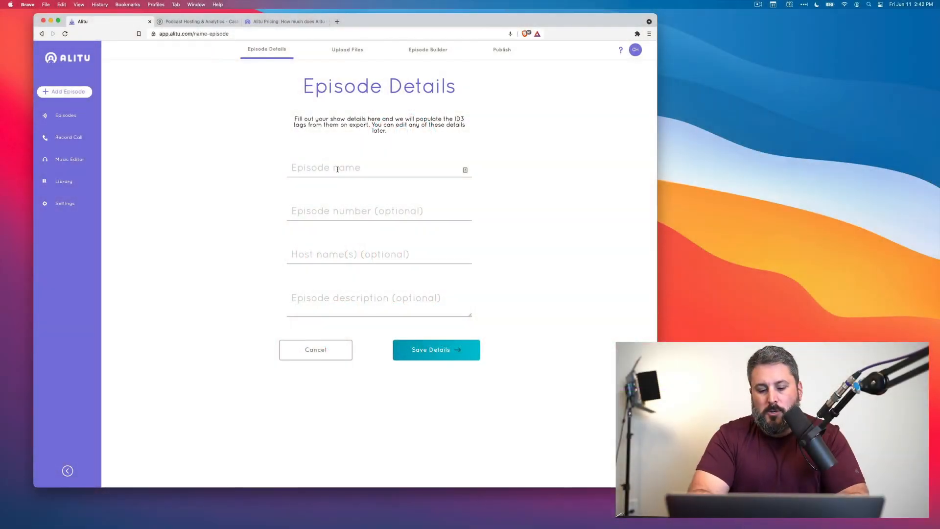
Step: Save episode details: title 'Matt's YouTube demo', number 2, host Matt, description Matt
{"action": "type", "text": "Matt's Y"}
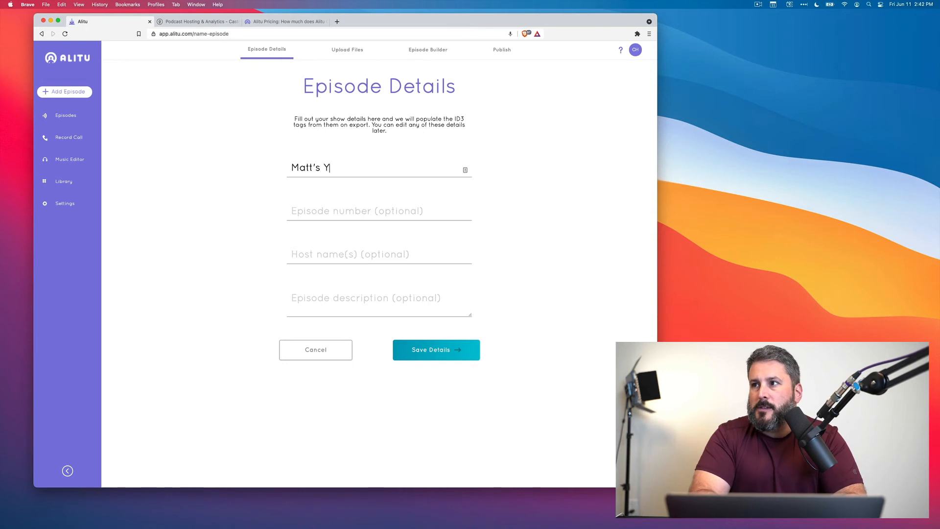
{"action": "type", "text": "ouTube demo"}
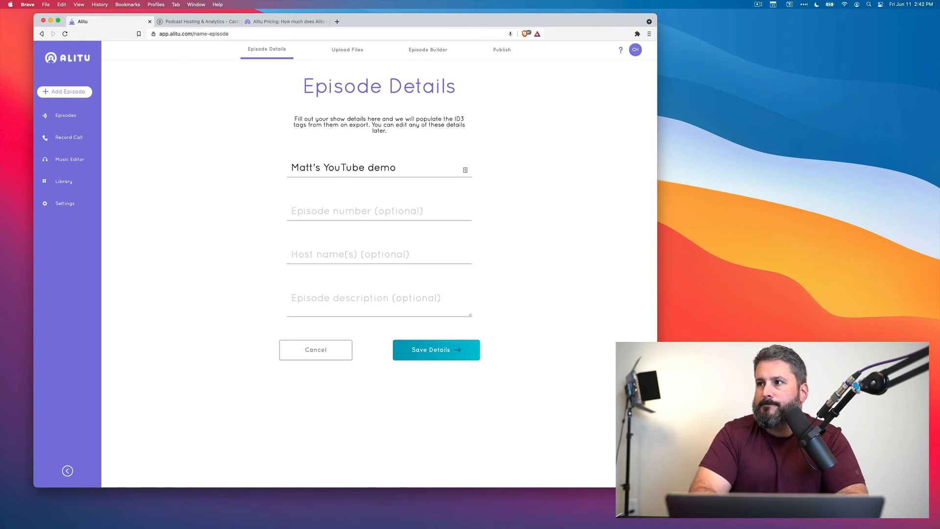
{"action": "type", "text": "2"}
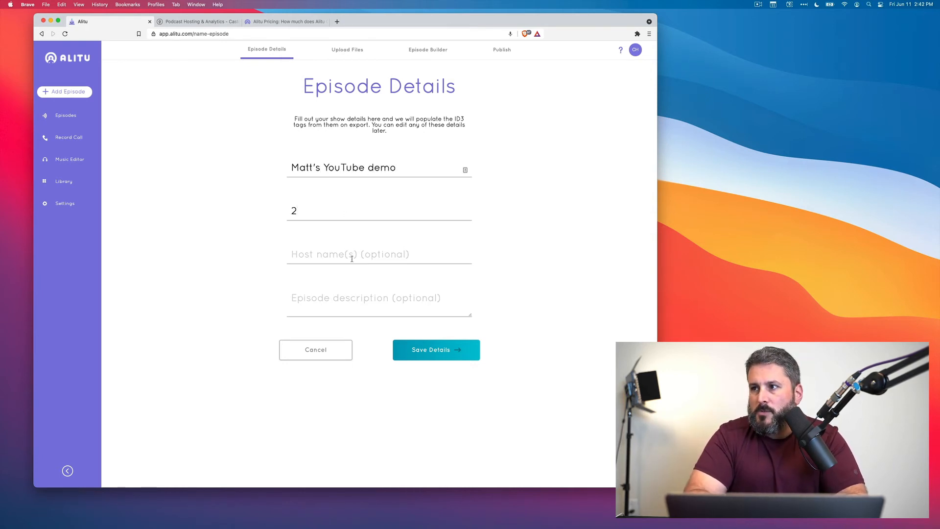
{"action": "type", "text": "Matt"}
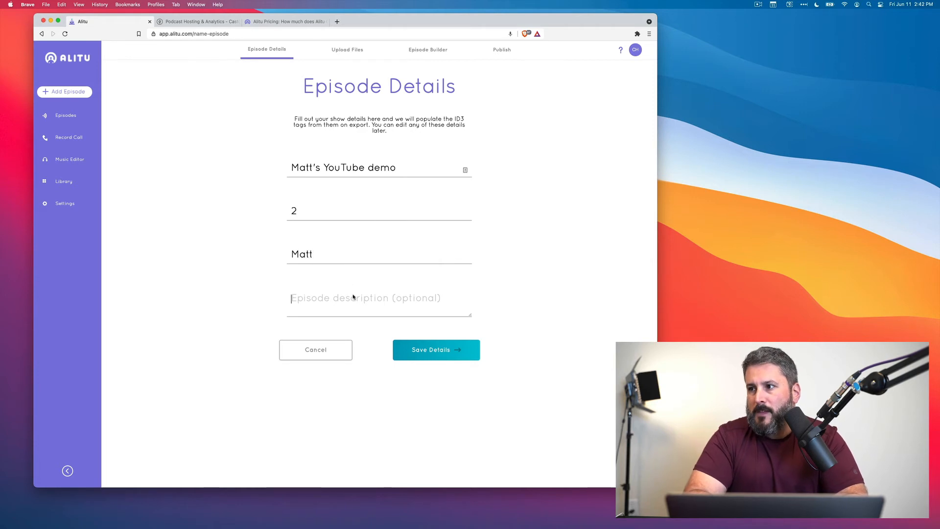
{"action": "type", "text": "Matt's YouTube demo track"}
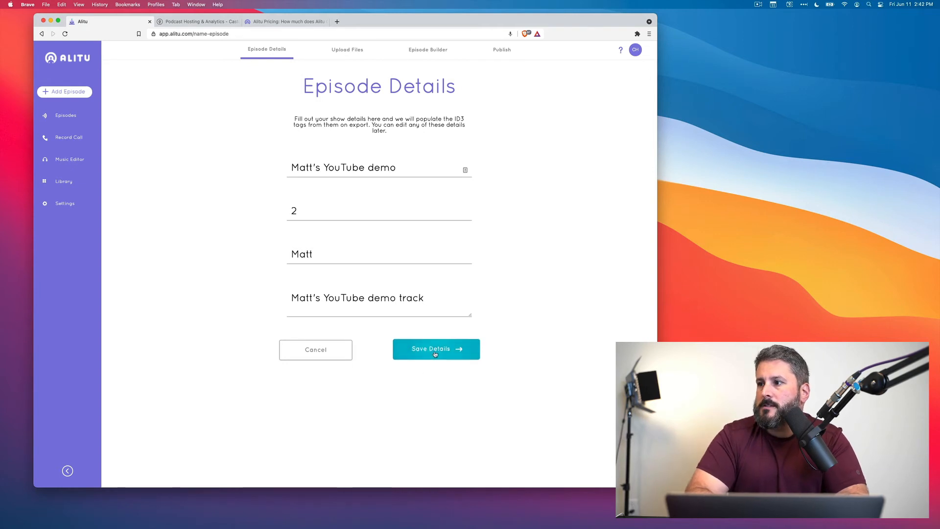
{"action": "left_click", "coordinate": [435, 349]}
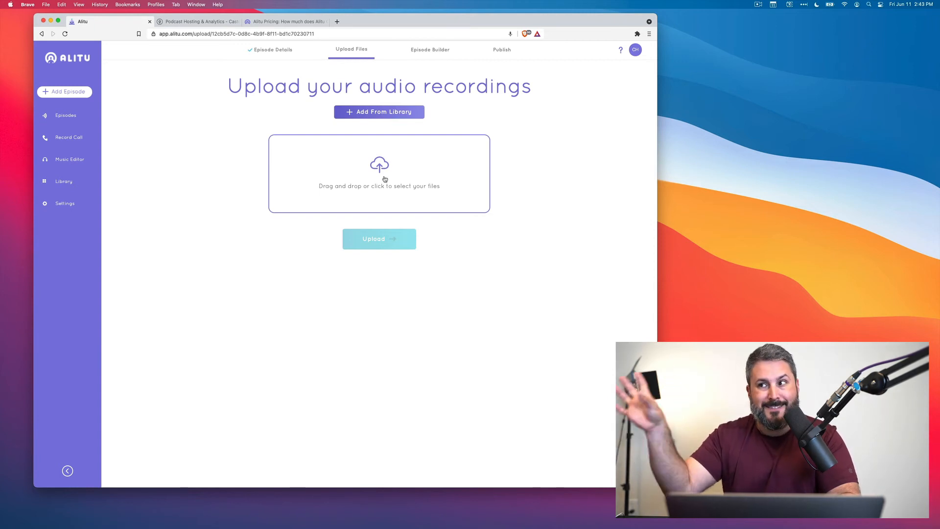
Step: Add 'the wp minute june 9 2022' from the library and upload it to the episode
{"action": "left_click", "coordinate": [379, 112]}
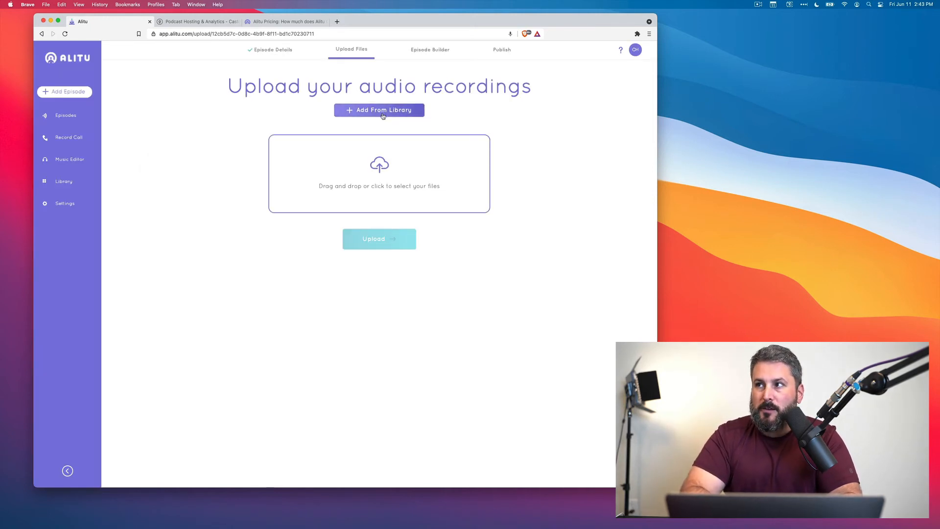
{"action": "left_click", "coordinate": [379, 110]}
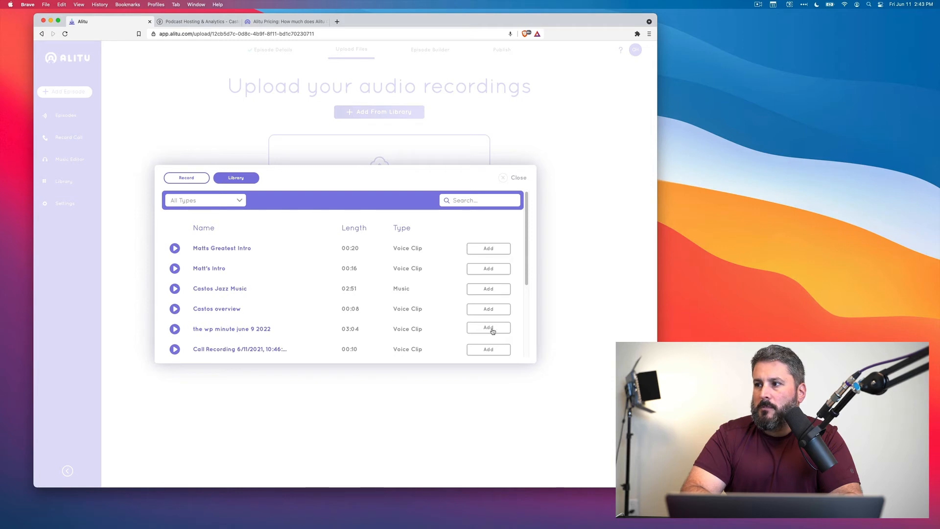
{"action": "left_click", "coordinate": [488, 329]}
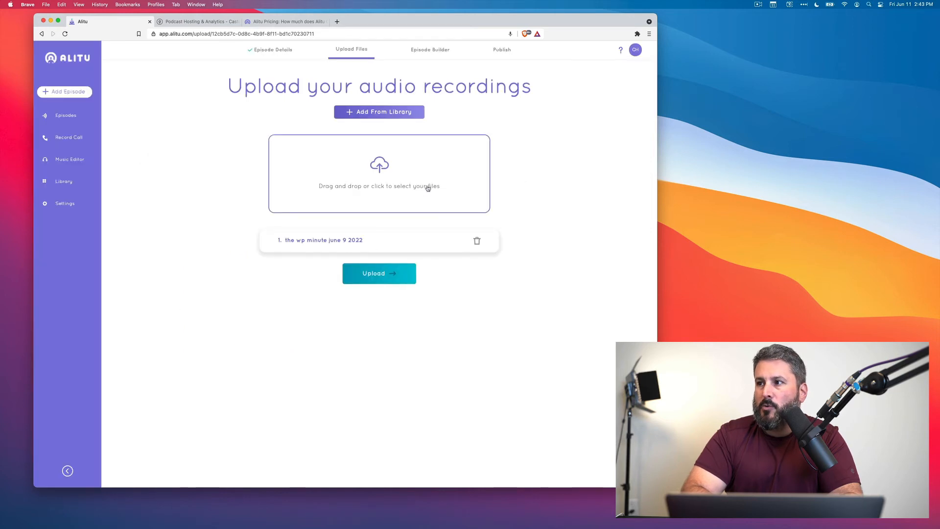
{"action": "mouse_move", "coordinate": [420, 281]}
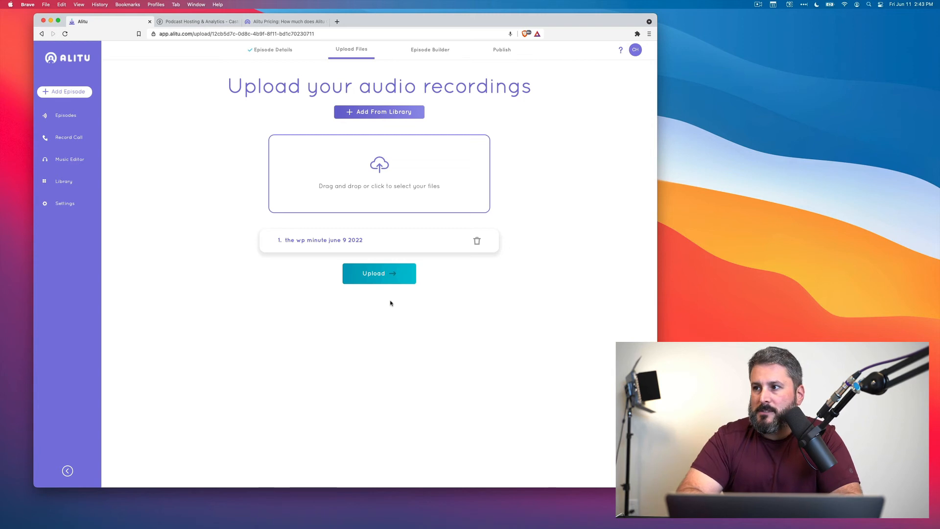
{"action": "left_click", "coordinate": [379, 273]}
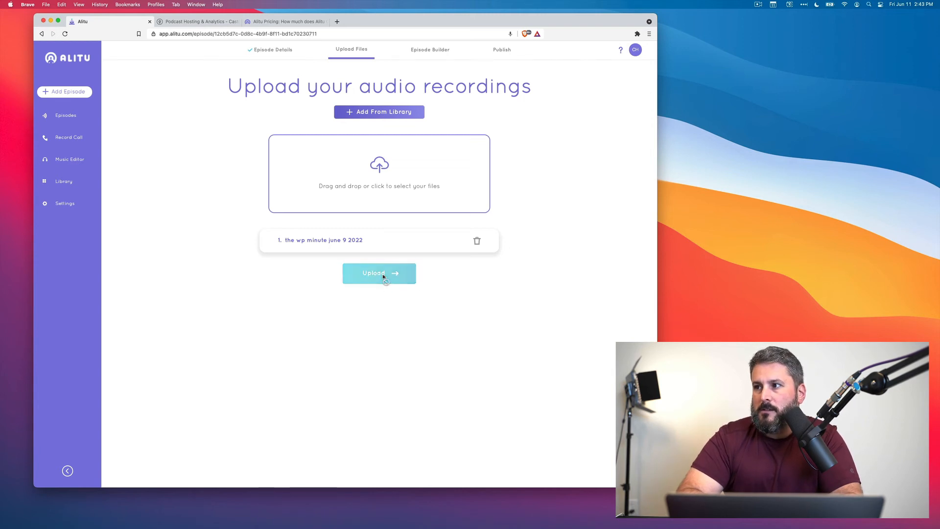
{"action": "left_click", "coordinate": [378, 273]}
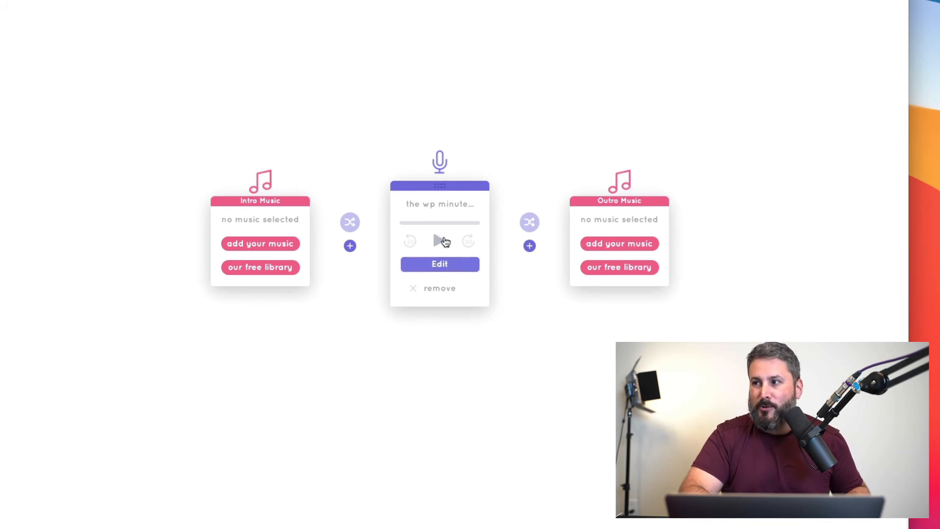
{"action": "mouse_move", "coordinate": [260, 244]}
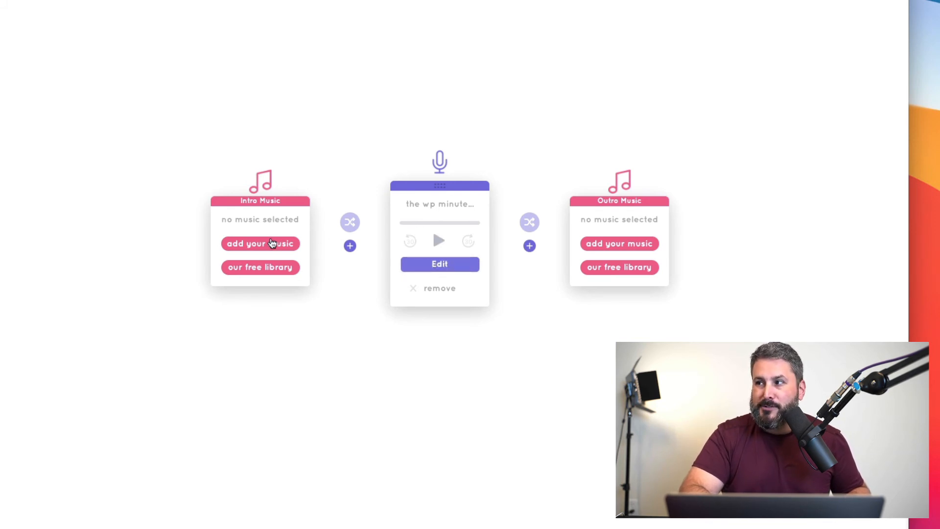
{"action": "mouse_move", "coordinate": [602, 266]}
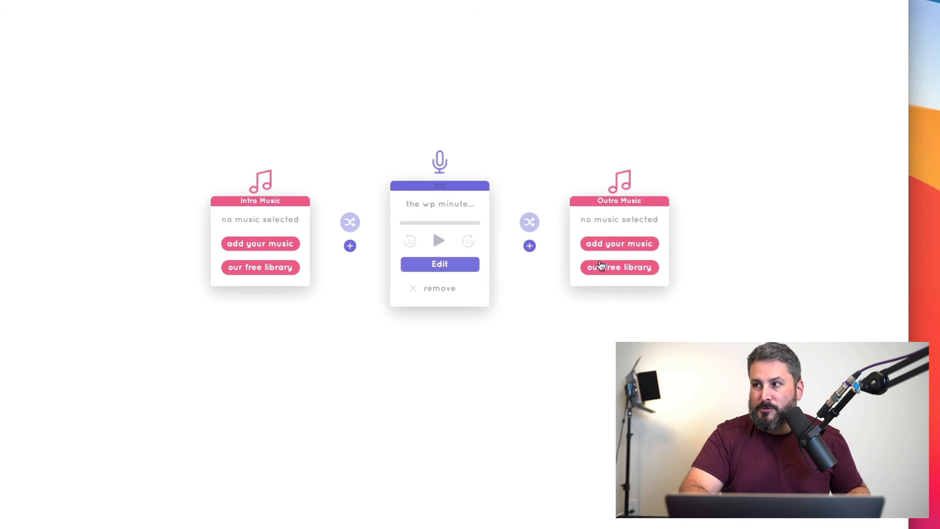
{"action": "mouse_move", "coordinate": [606, 260]}
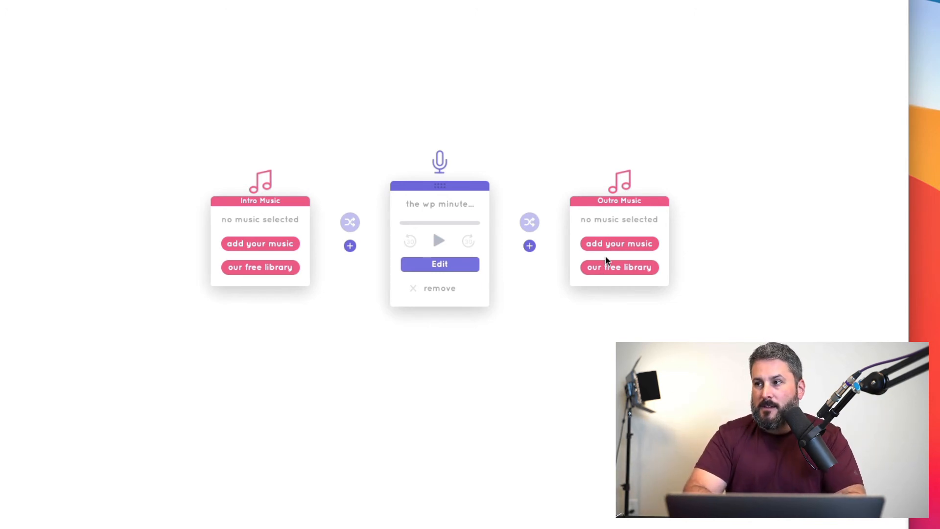
{"action": "mouse_move", "coordinate": [338, 266]}
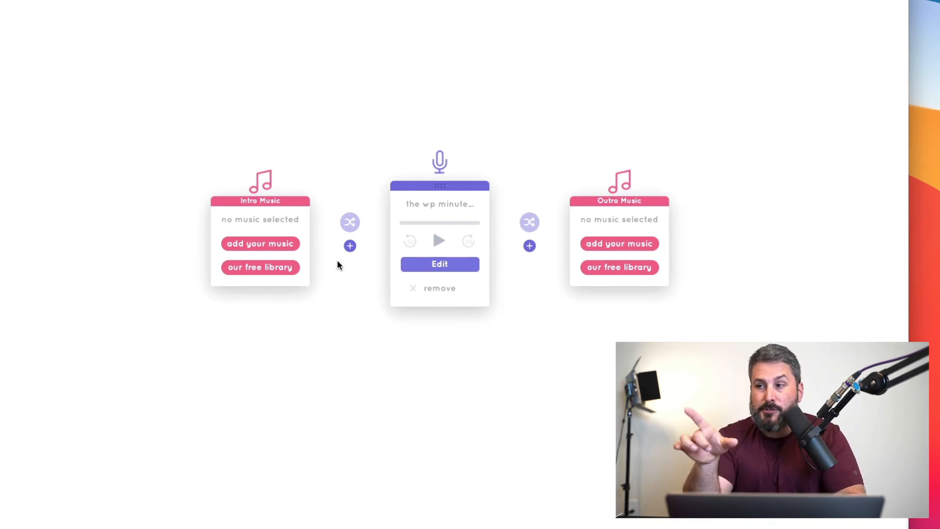
{"action": "mouse_move", "coordinate": [260, 267]}
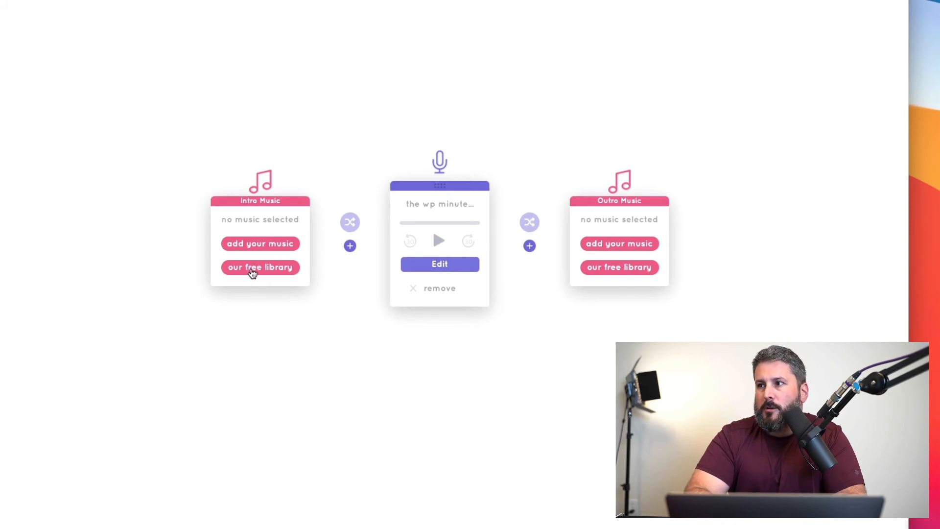
{"action": "mouse_move", "coordinate": [260, 243]}
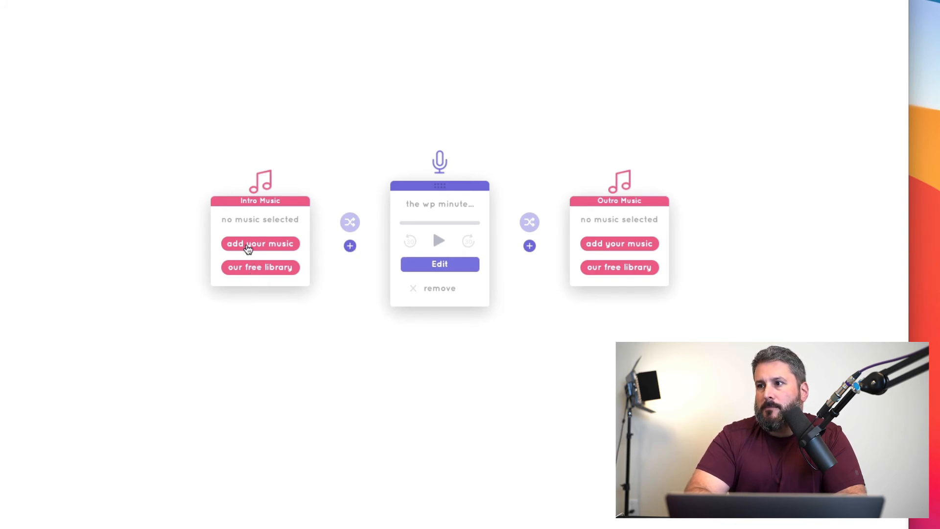
Step: Set Matts Greatest Intro as the episode's intro music and preview it
{"action": "left_click", "coordinate": [260, 244]}
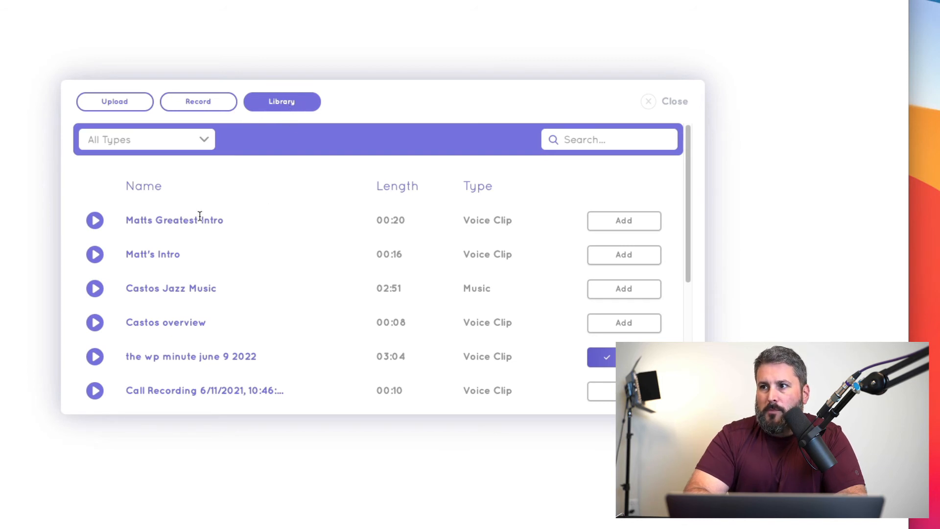
{"action": "mouse_move", "coordinate": [596, 234]}
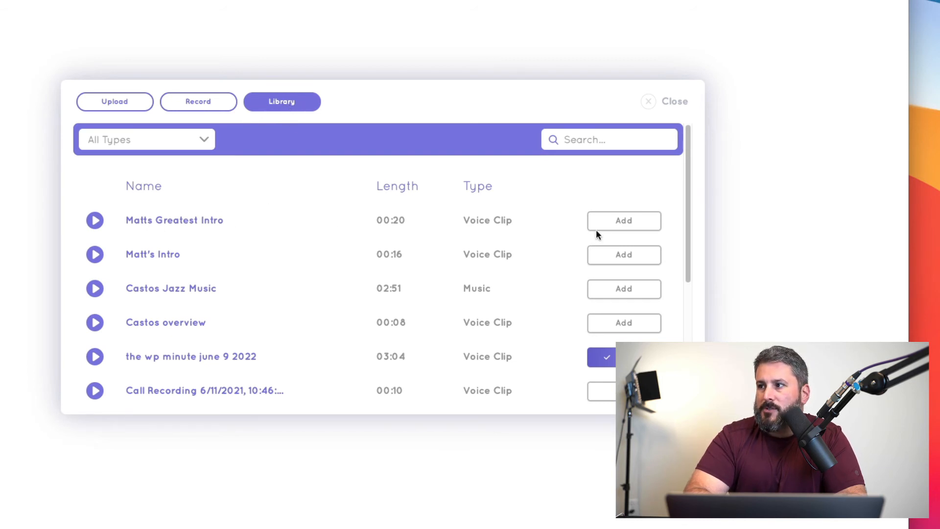
{"action": "left_click", "coordinate": [674, 101]}
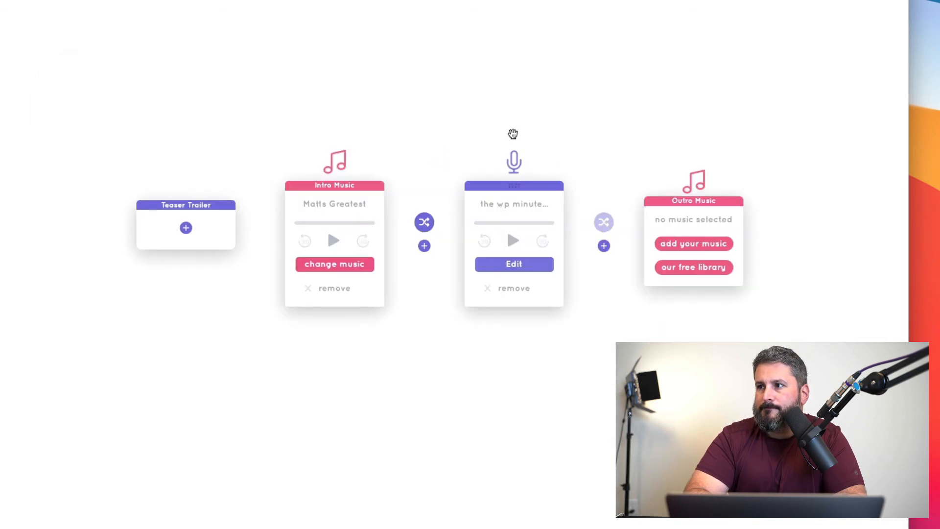
{"action": "mouse_move", "coordinate": [353, 216]}
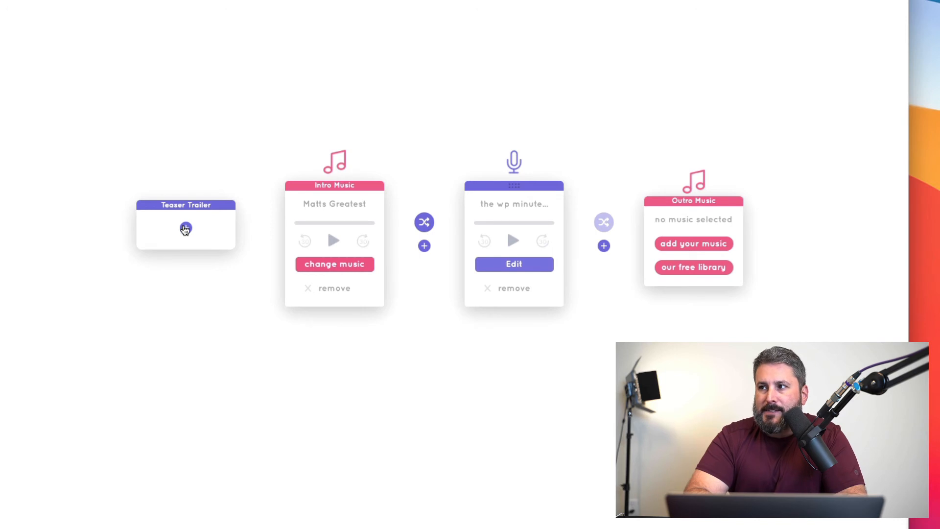
{"action": "mouse_move", "coordinate": [333, 256]}
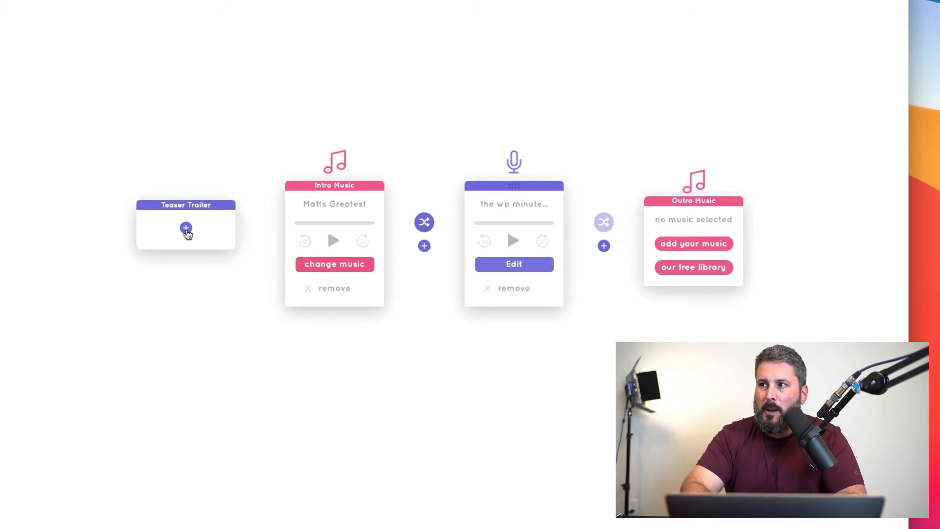
{"action": "mouse_move", "coordinate": [450, 214]}
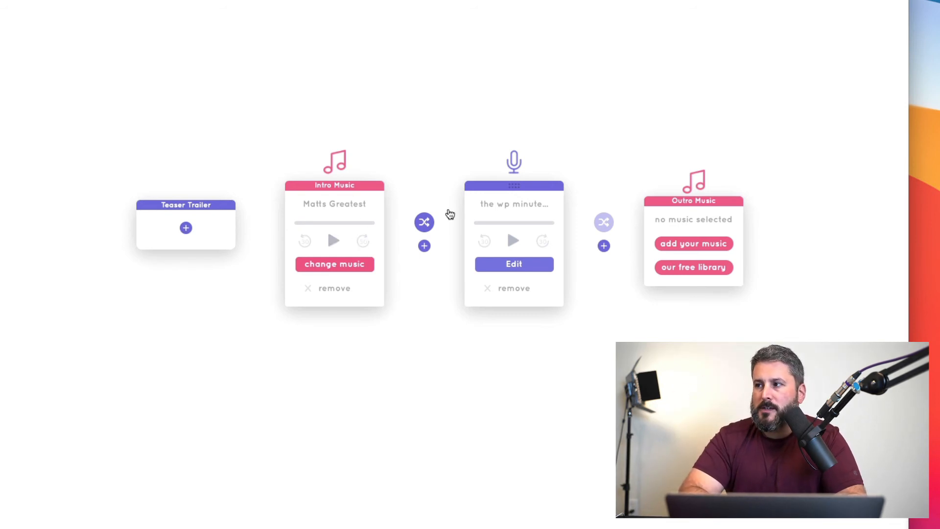
{"action": "left_click", "coordinate": [334, 241]}
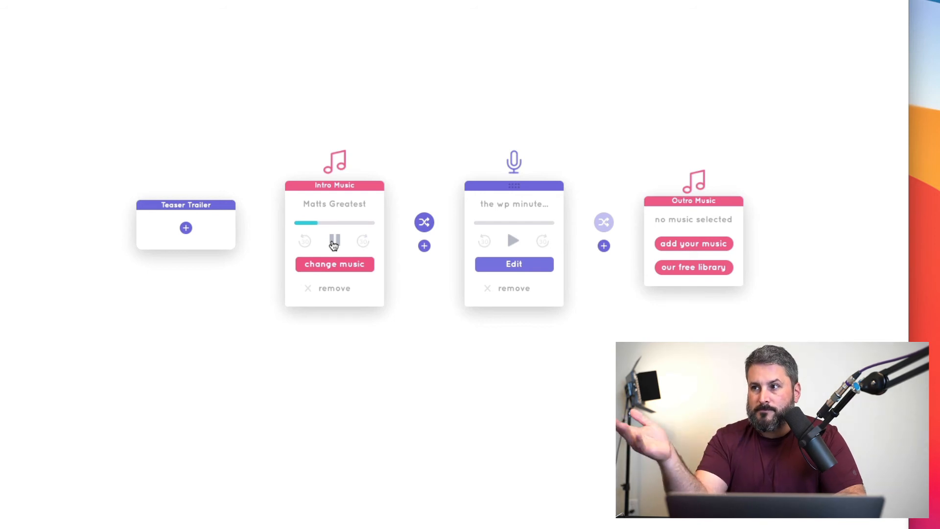
{"action": "left_click", "coordinate": [333, 241]}
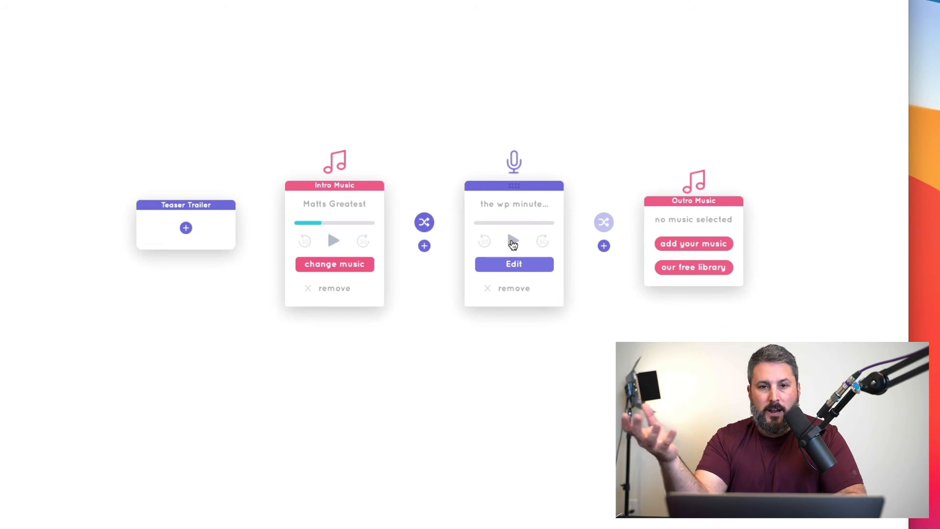
{"action": "mouse_move", "coordinate": [367, 217]}
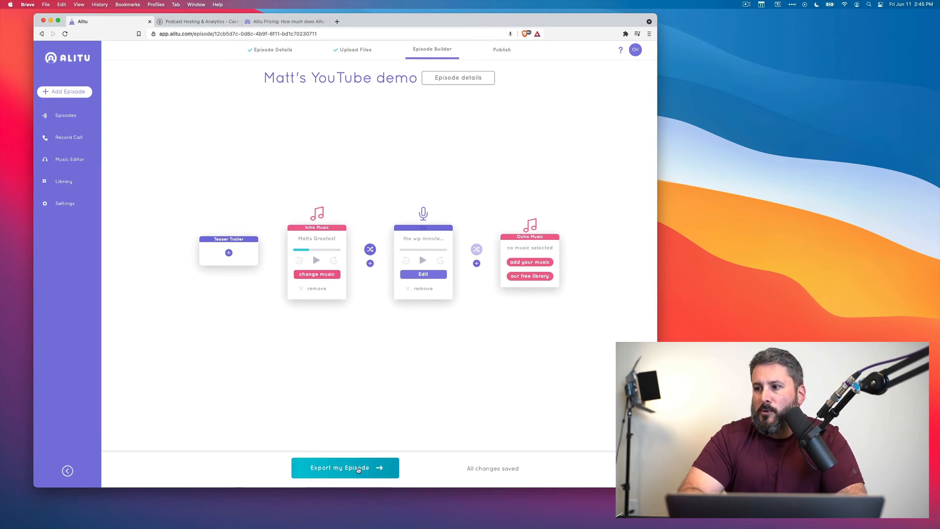
Step: Export the episode, return to the episodes list and reopen Matt's YouTube demo for editing
{"action": "left_click", "coordinate": [344, 468]}
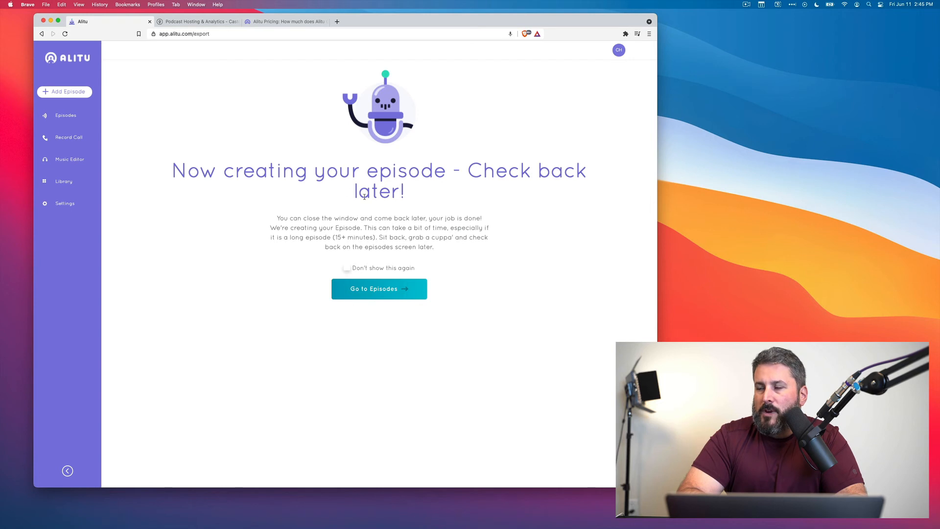
{"action": "mouse_move", "coordinate": [439, 156]}
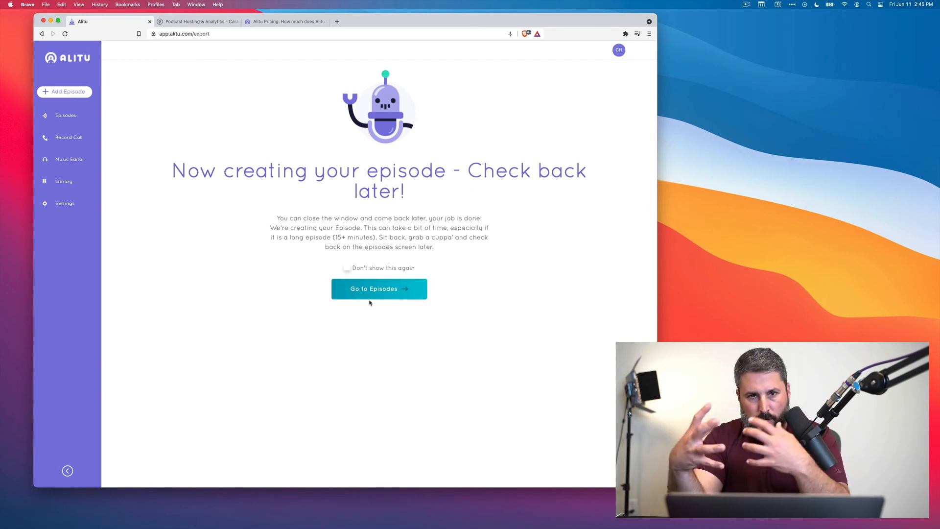
{"action": "mouse_move", "coordinate": [369, 301]}
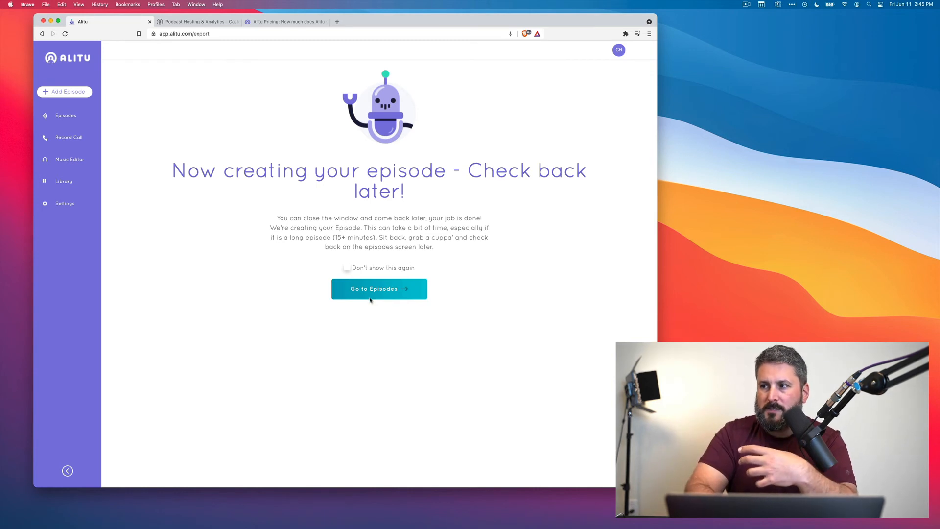
{"action": "left_click", "coordinate": [379, 287]}
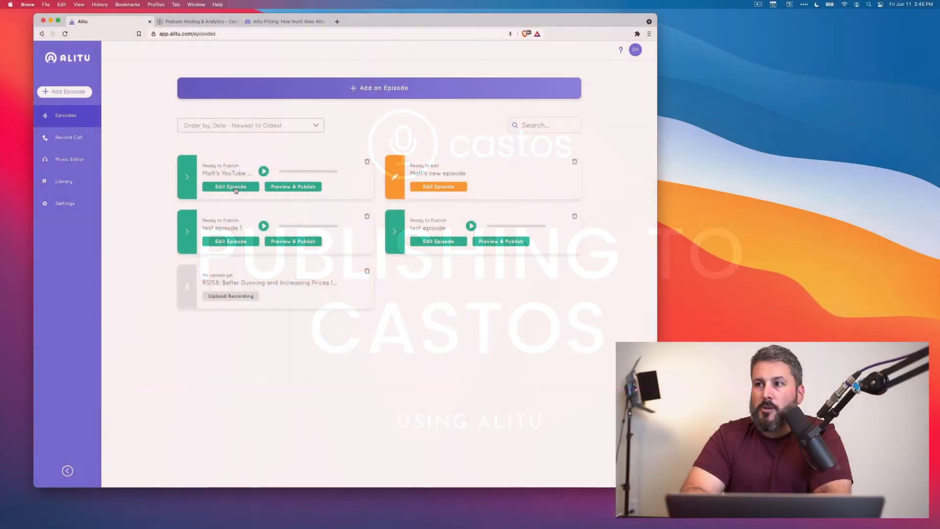
{"action": "left_click", "coordinate": [231, 186]}
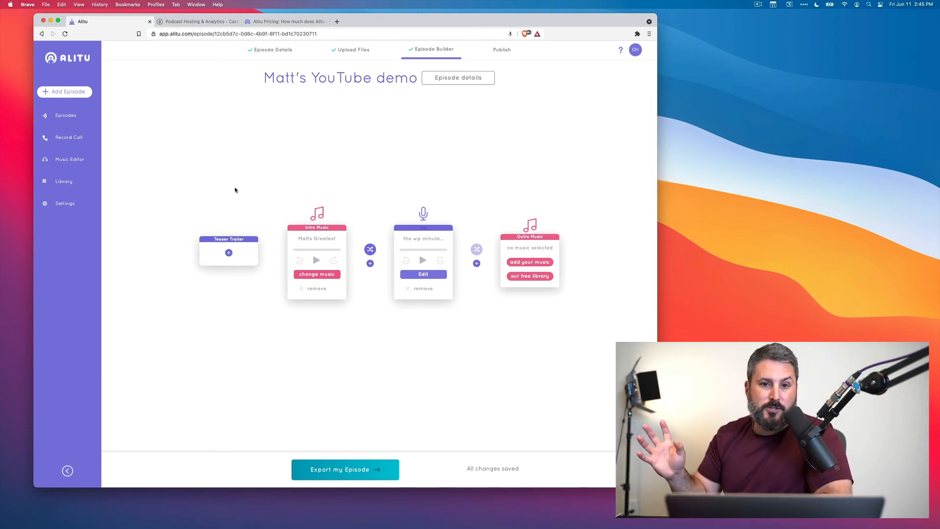
{"action": "mouse_move", "coordinate": [157, 54]}
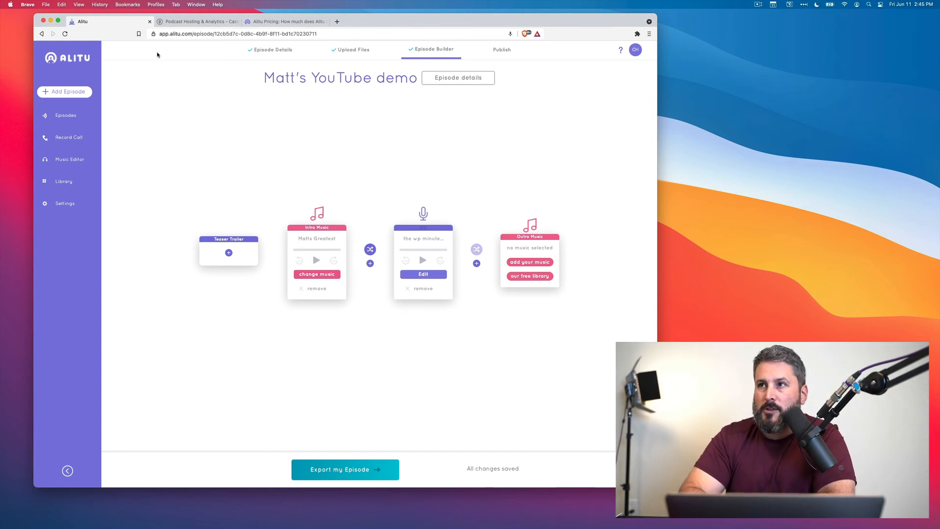
{"action": "mouse_move", "coordinate": [57, 123]}
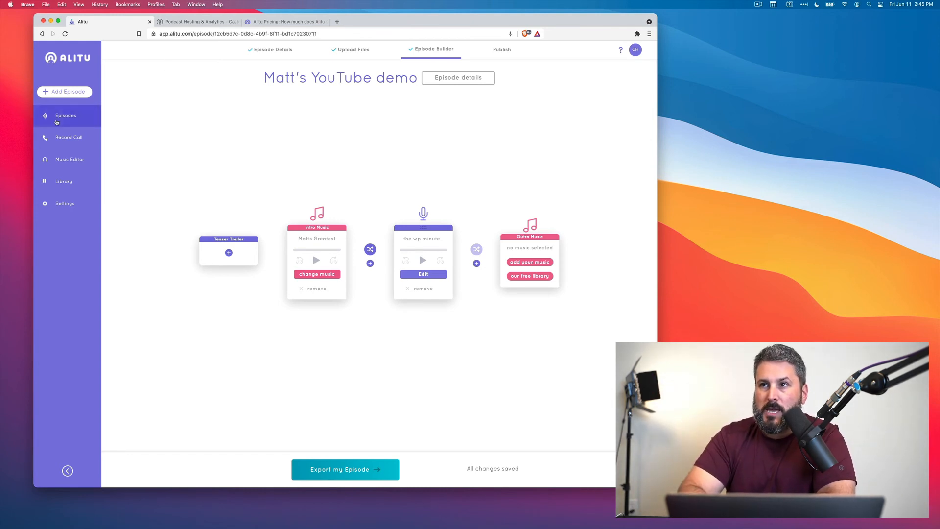
Step: Open Preview & Publish for Matt's YouTube demo and bring up the Castos show chooser
{"action": "left_click", "coordinate": [66, 115]}
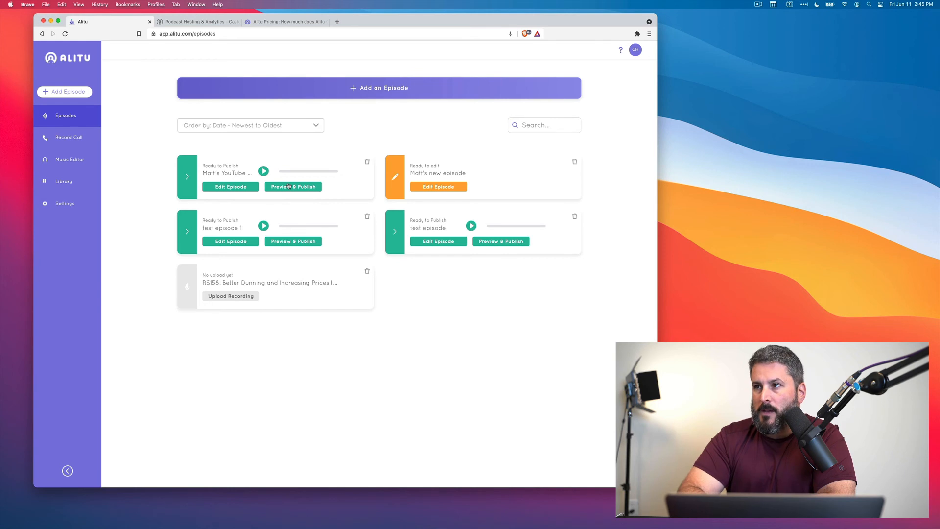
{"action": "left_click", "coordinate": [293, 186]}
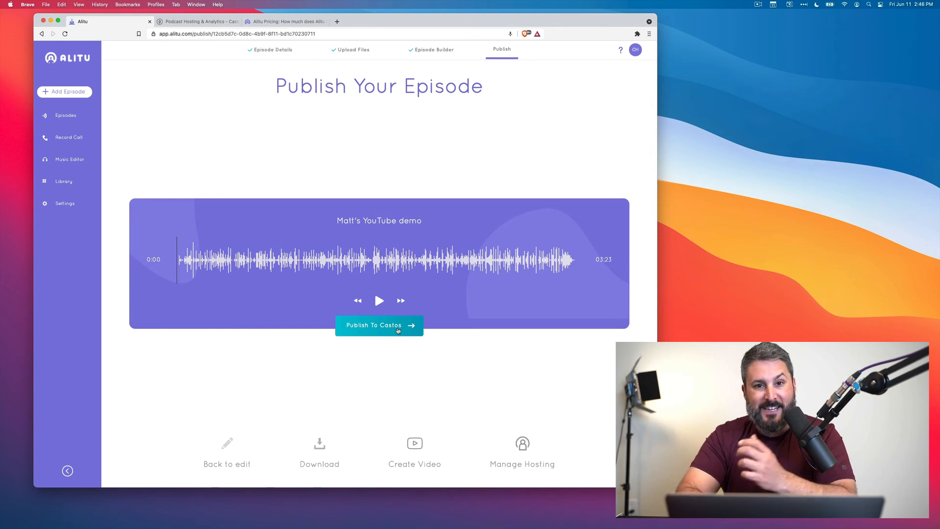
{"action": "left_click", "coordinate": [378, 325]}
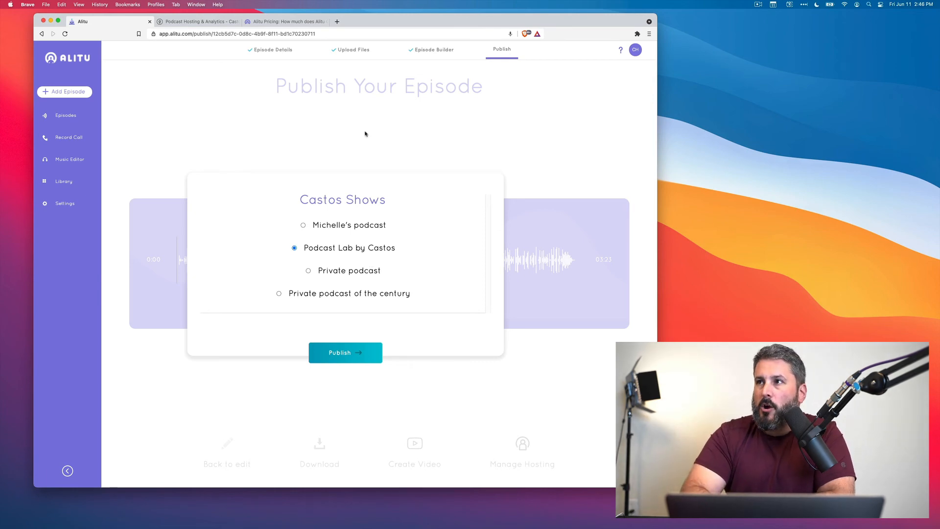
{"action": "left_click", "coordinate": [198, 21]}
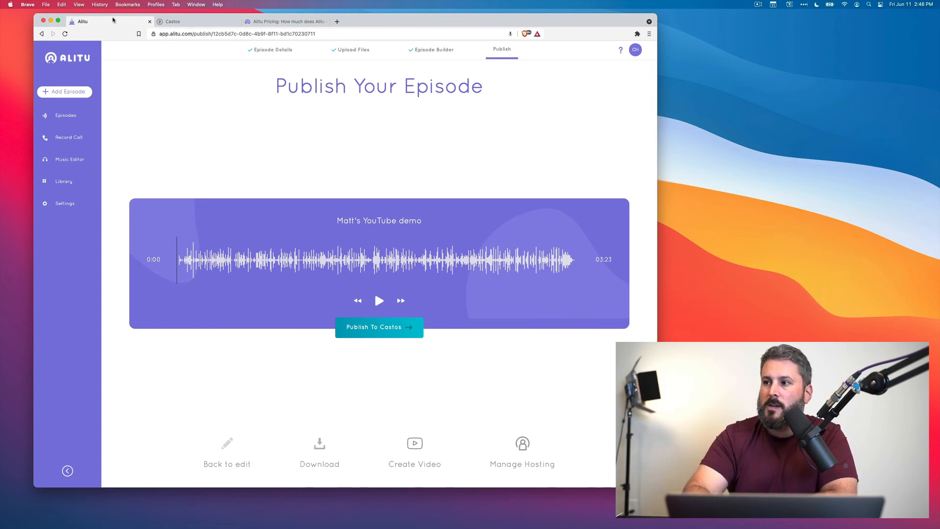
{"action": "mouse_move", "coordinate": [234, 216]}
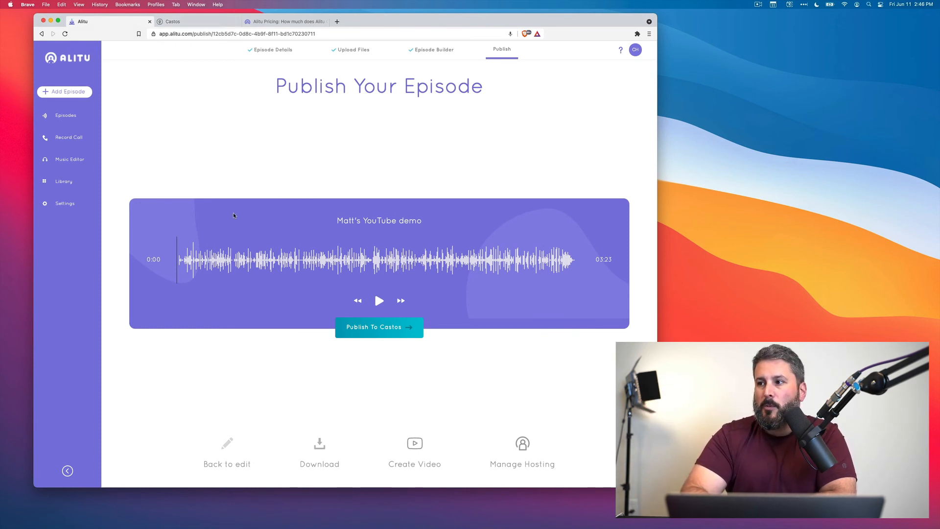
{"action": "left_click", "coordinate": [378, 327]}
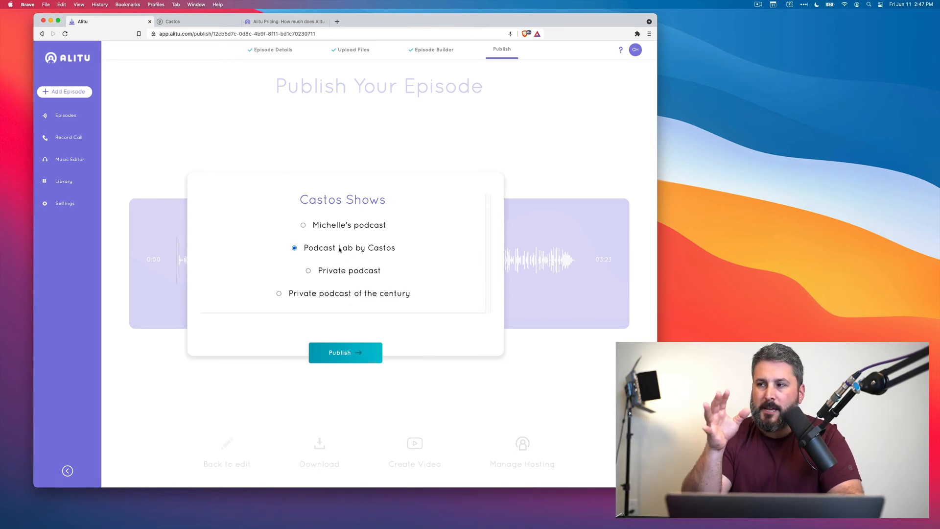
{"action": "mouse_move", "coordinate": [335, 317]}
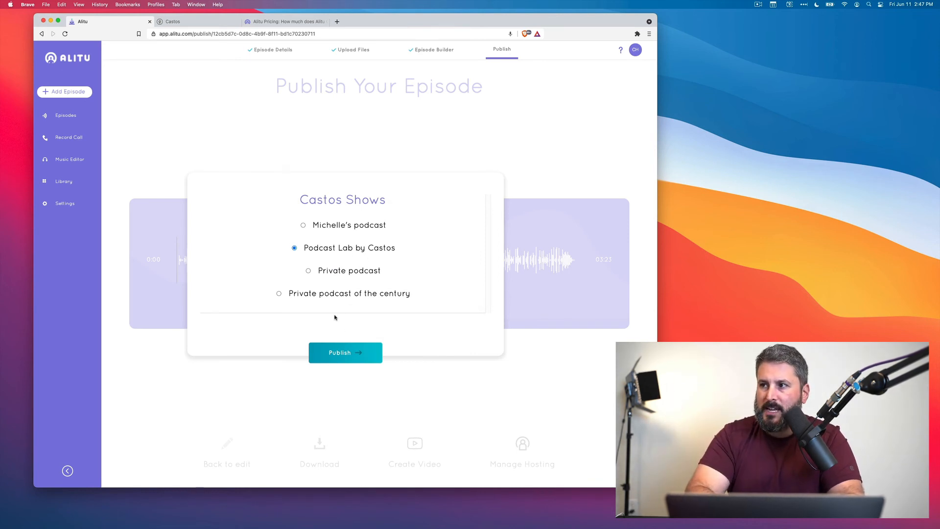
Step: Publish the episode to the Podcast Lab by Castos show
{"action": "left_click", "coordinate": [345, 351]}
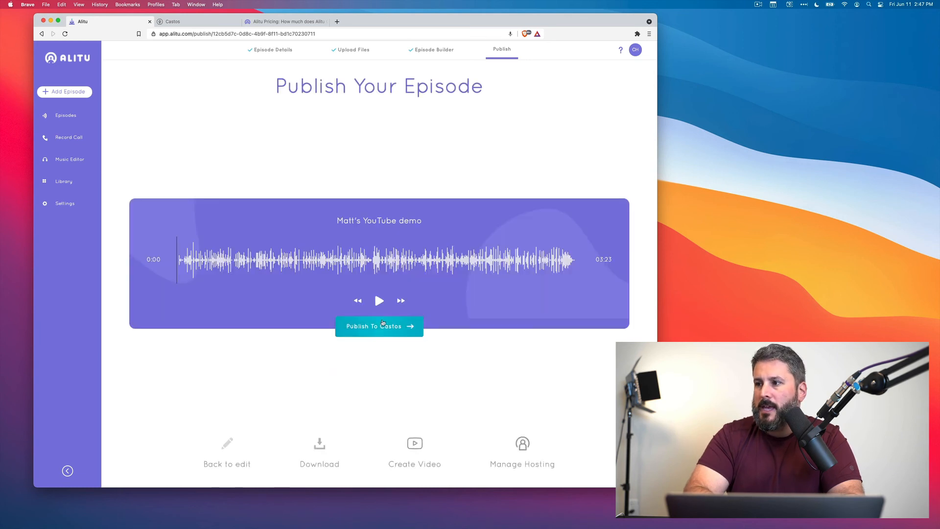
{"action": "left_click", "coordinate": [379, 325]}
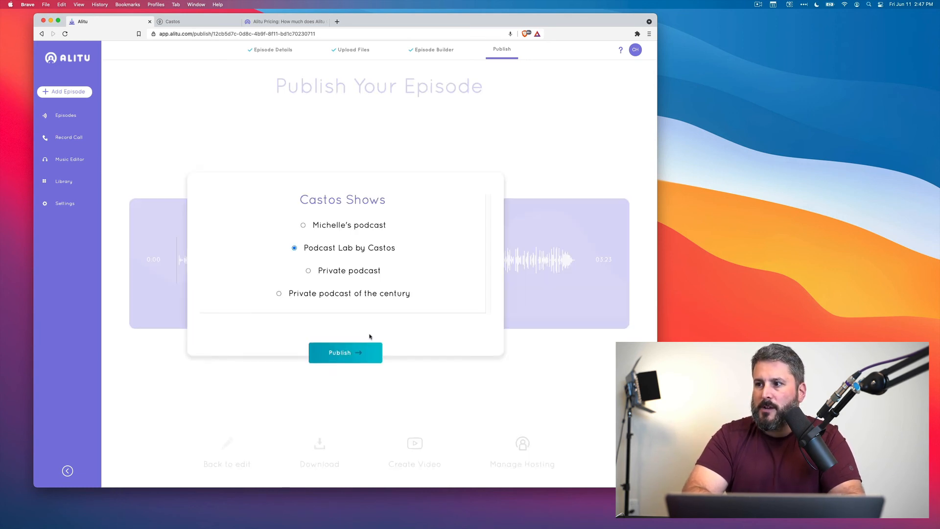
{"action": "left_click", "coordinate": [345, 351]}
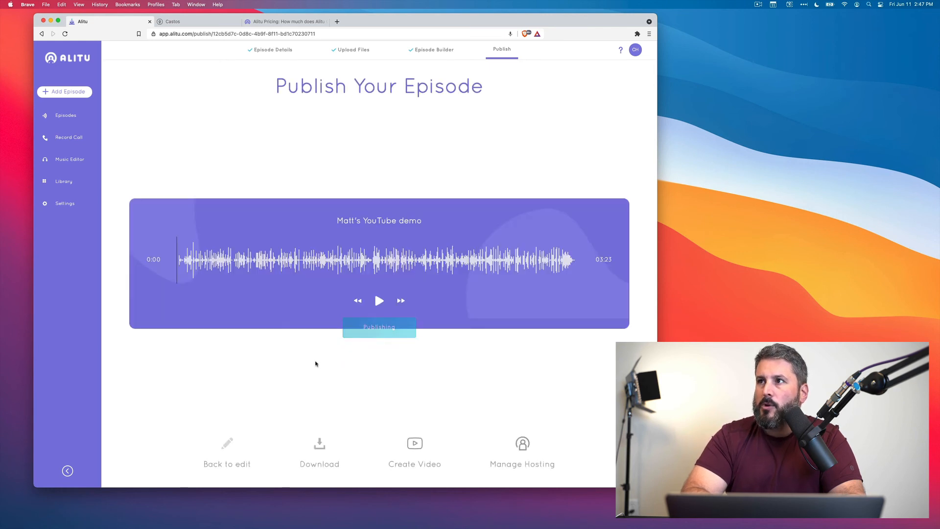
{"action": "mouse_move", "coordinate": [364, 381]}
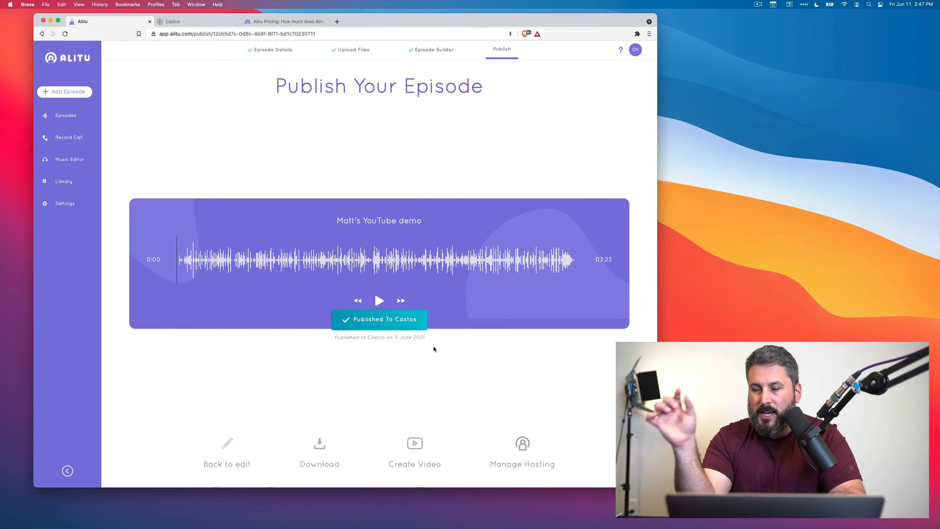
{"action": "mouse_move", "coordinate": [379, 319]}
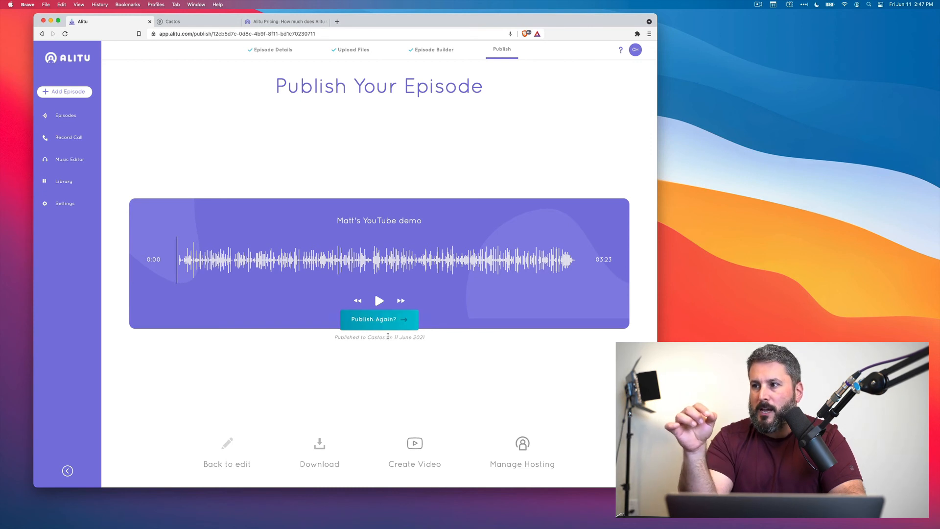
{"action": "left_click", "coordinate": [379, 319]}
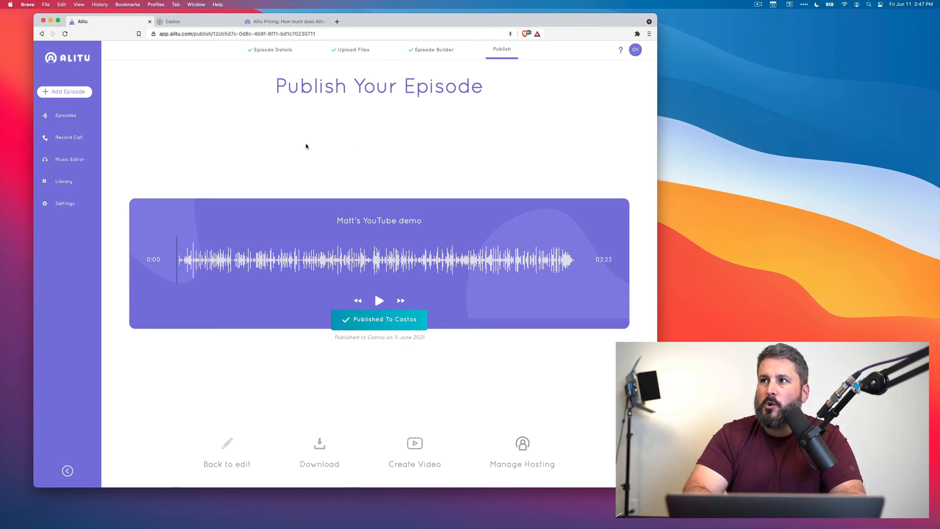
{"action": "left_click", "coordinate": [198, 22]}
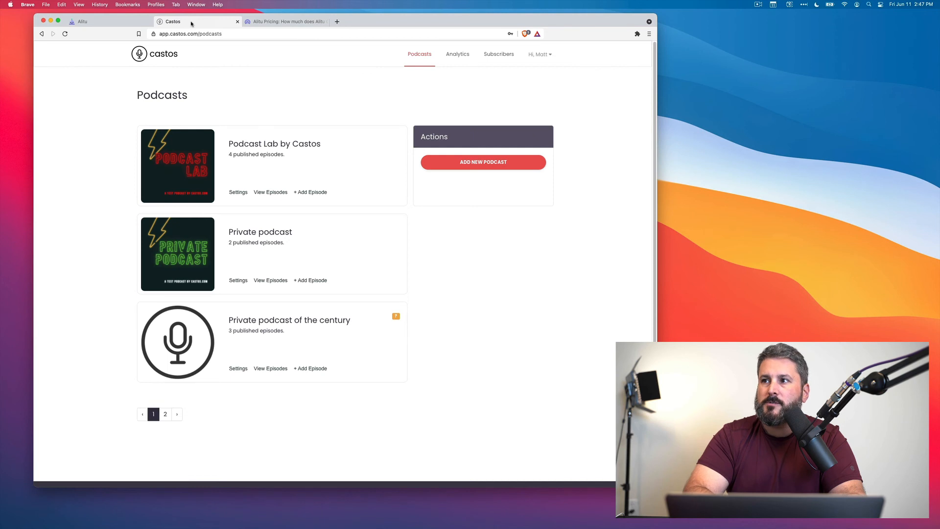
{"action": "mouse_move", "coordinate": [279, 140]}
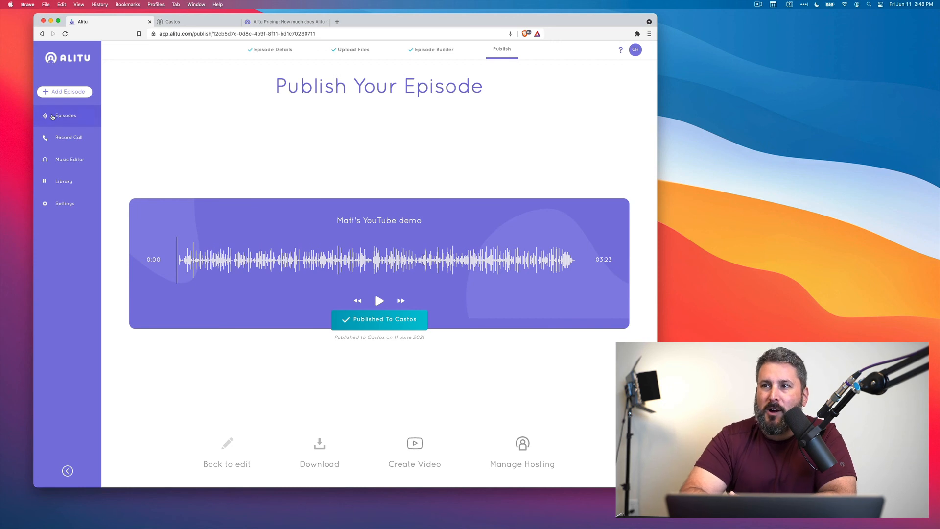
Step: Revisit the episode builder, close the clip library and switch to the Alitu pricing page
{"action": "left_click", "coordinate": [434, 50]}
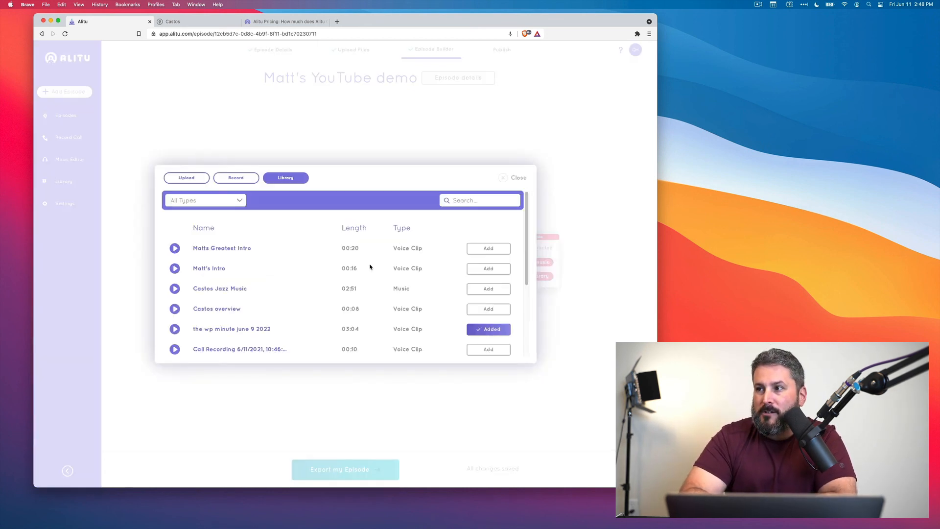
{"action": "mouse_move", "coordinate": [226, 275]}
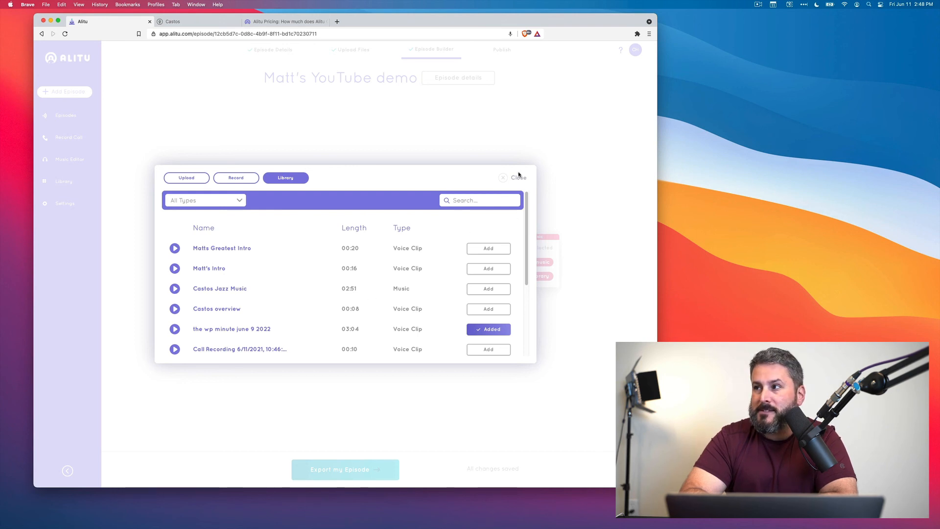
{"action": "left_click", "coordinate": [516, 177]}
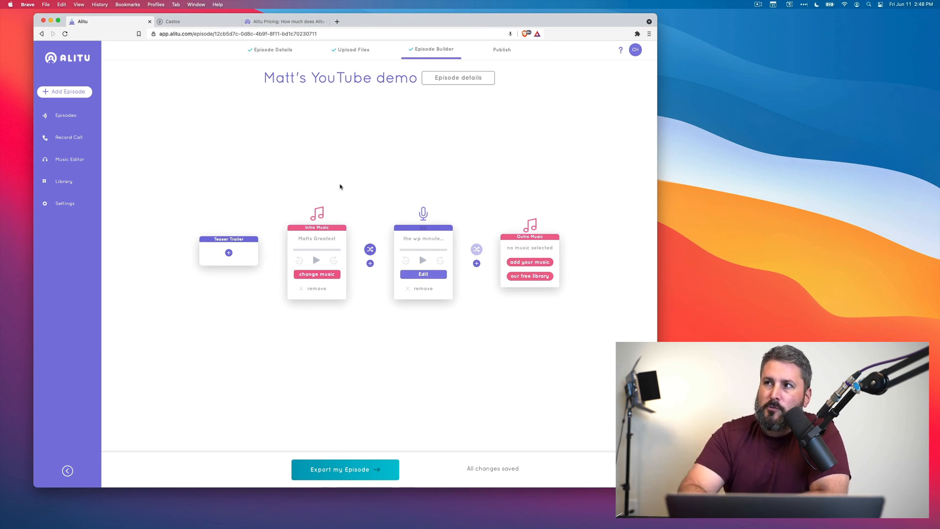
{"action": "left_click", "coordinate": [284, 22]}
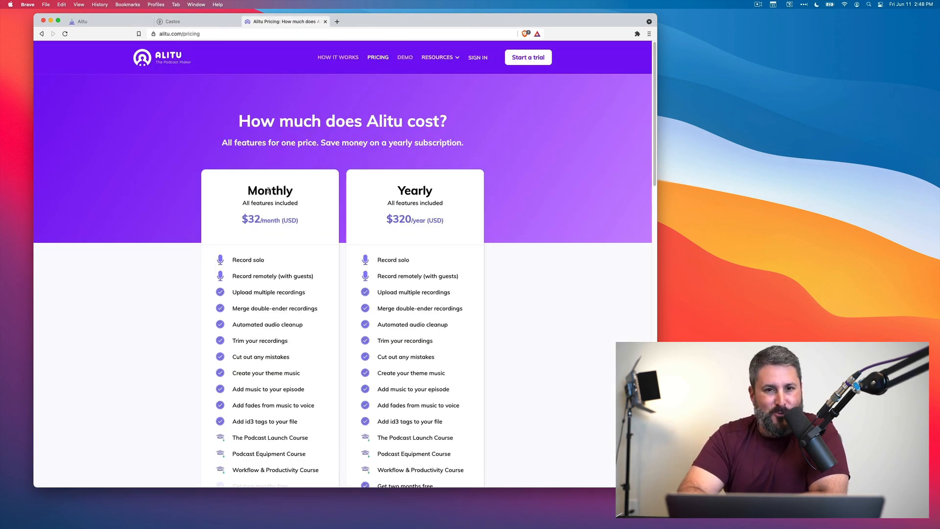